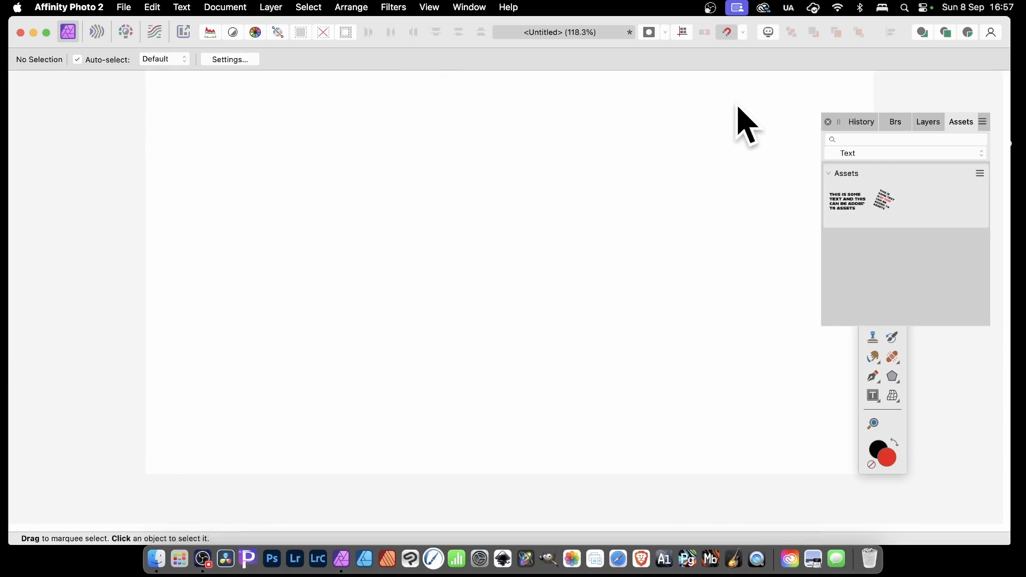
{"action": "mouse_move", "coordinate": [883, 405]}
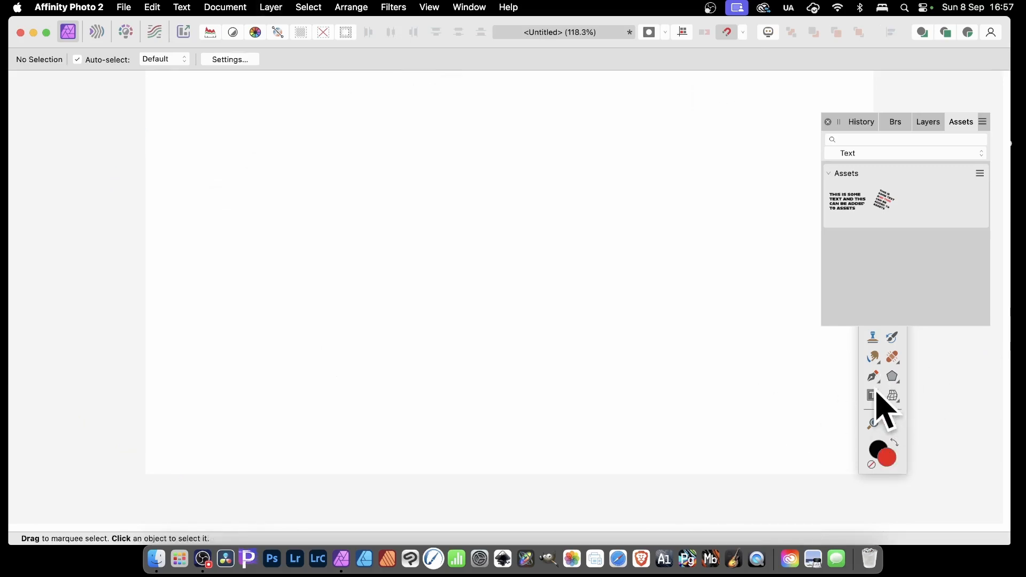
- Drop the slanted text asset onto the page and rasterise it via the Layer menu
{"action": "left_click", "coordinate": [873, 394]}
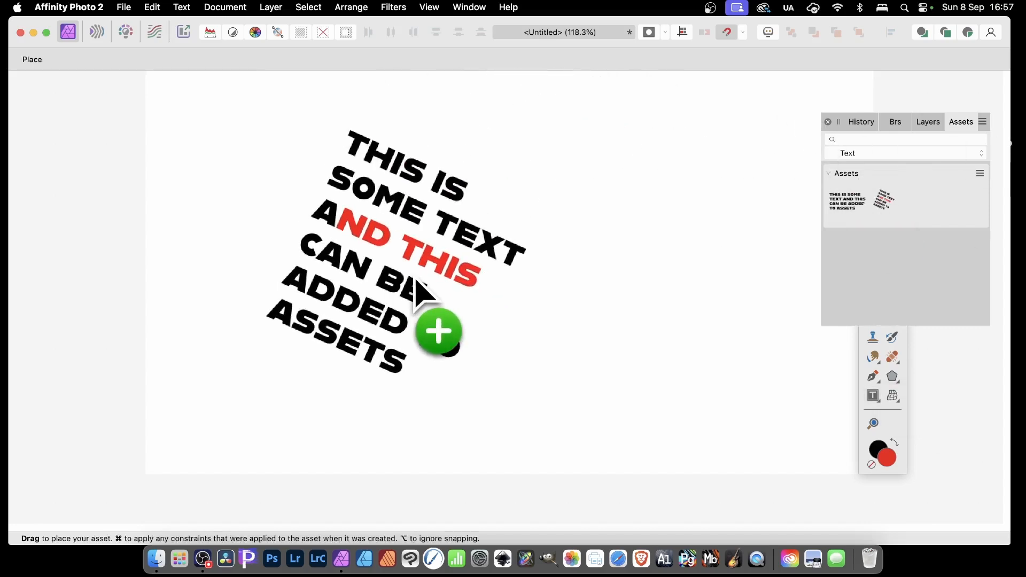
{"action": "left_click", "coordinate": [439, 332]}
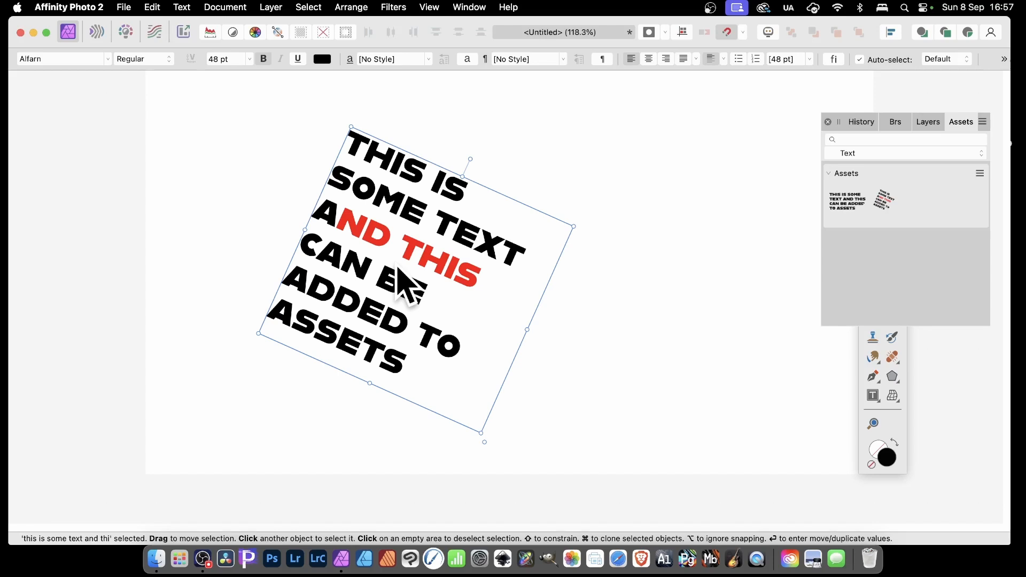
{"action": "left_click", "coordinate": [270, 7]}
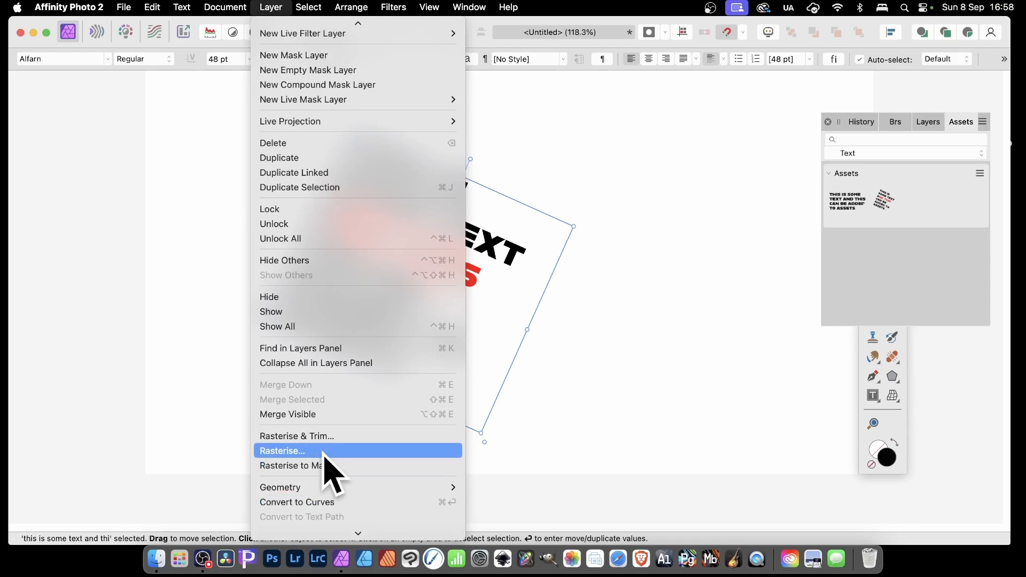
{"action": "left_click", "coordinate": [282, 451]}
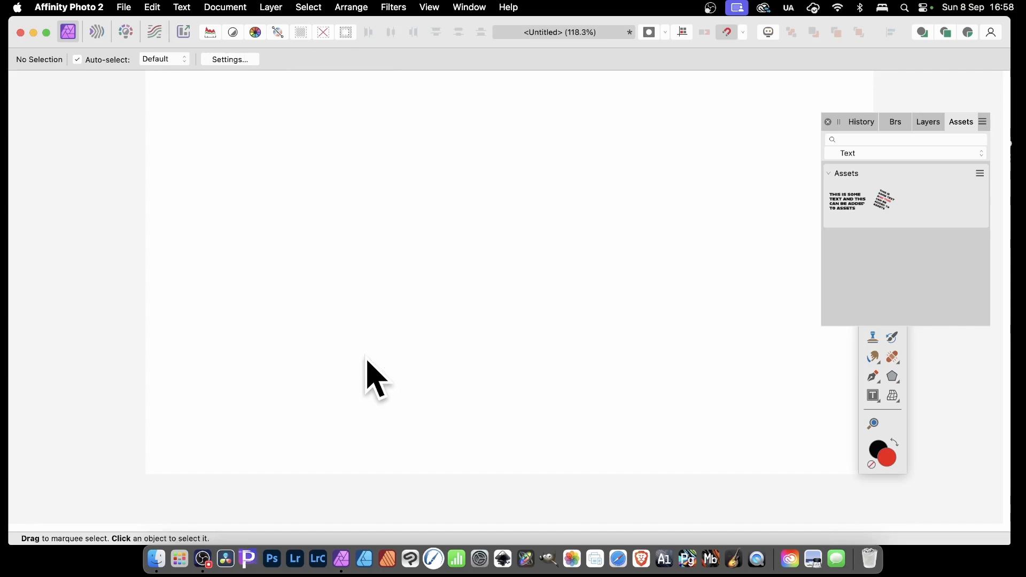
{"action": "mouse_move", "coordinate": [871, 138]}
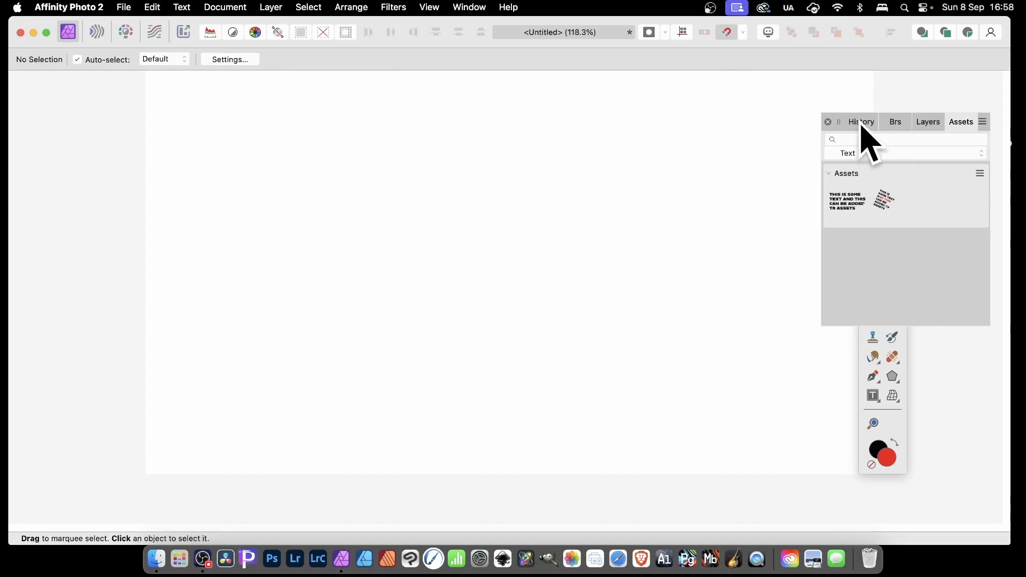
- Show the History panel listing the Rasterise and Delete Pixel steps
{"action": "left_click", "coordinate": [862, 122]}
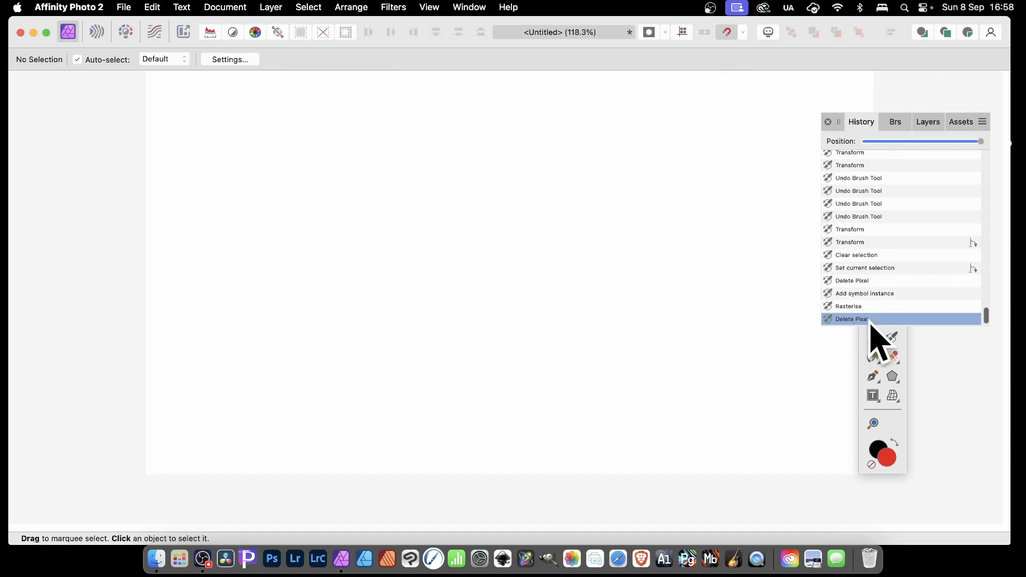
{"action": "mouse_move", "coordinate": [838, 333]}
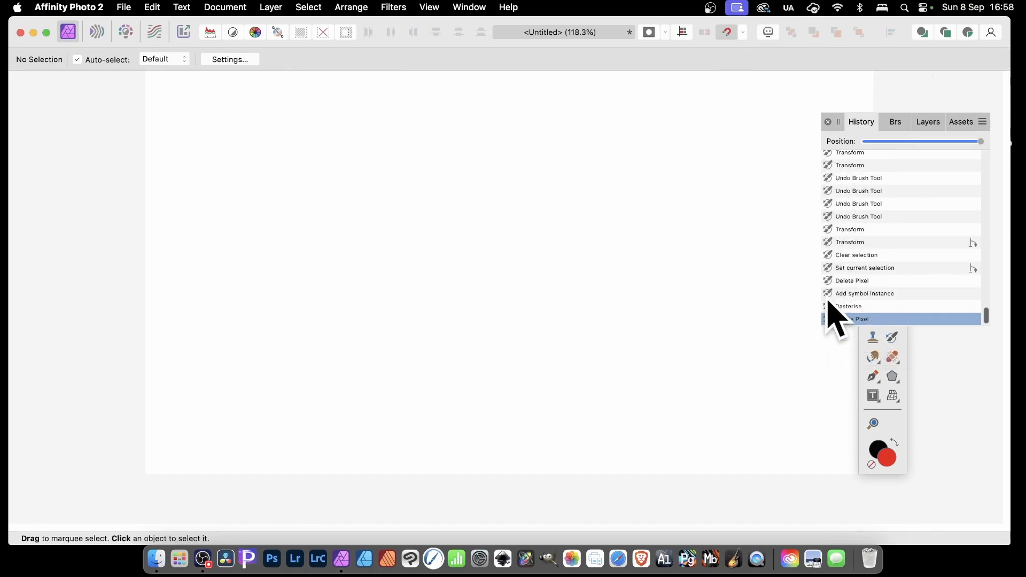
{"action": "mouse_move", "coordinate": [838, 333]}
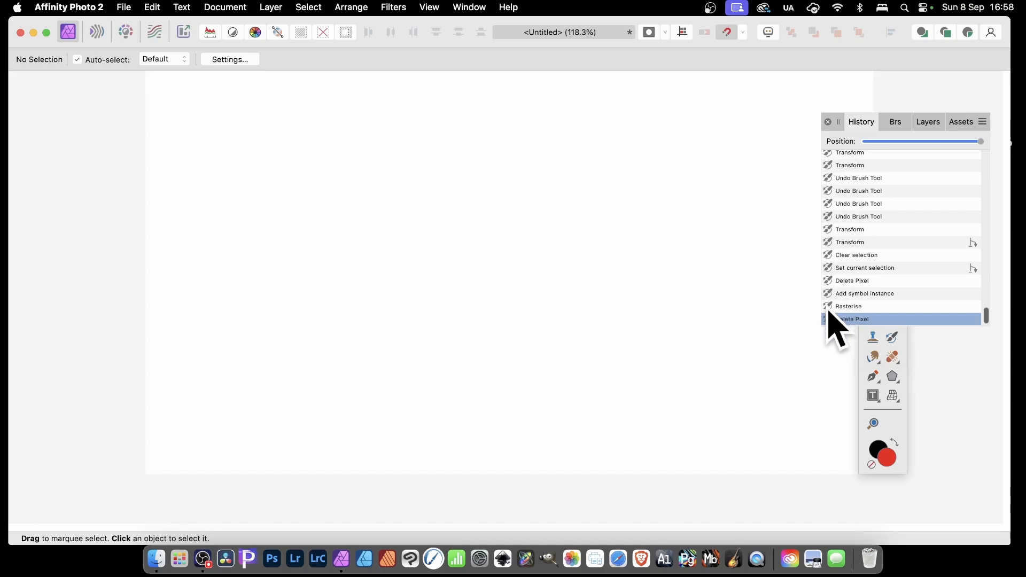
{"action": "mouse_move", "coordinate": [834, 305]}
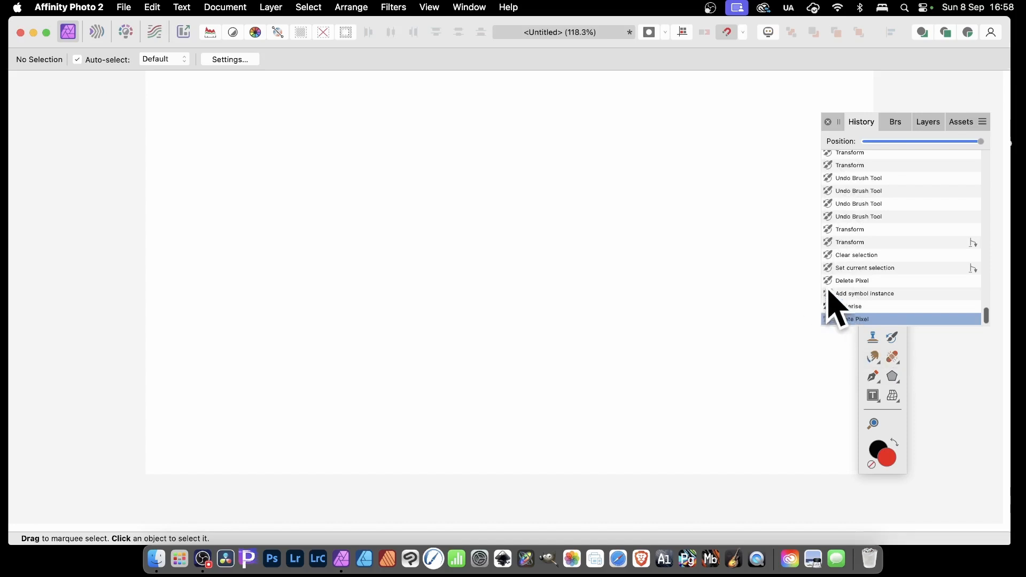
{"action": "mouse_move", "coordinate": [841, 308]}
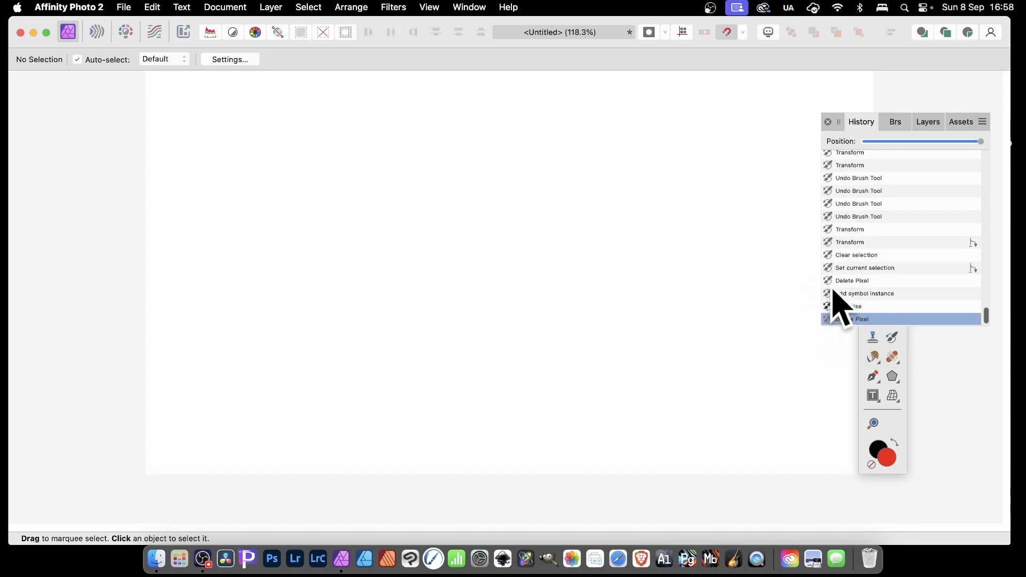
{"action": "mouse_move", "coordinate": [880, 334]}
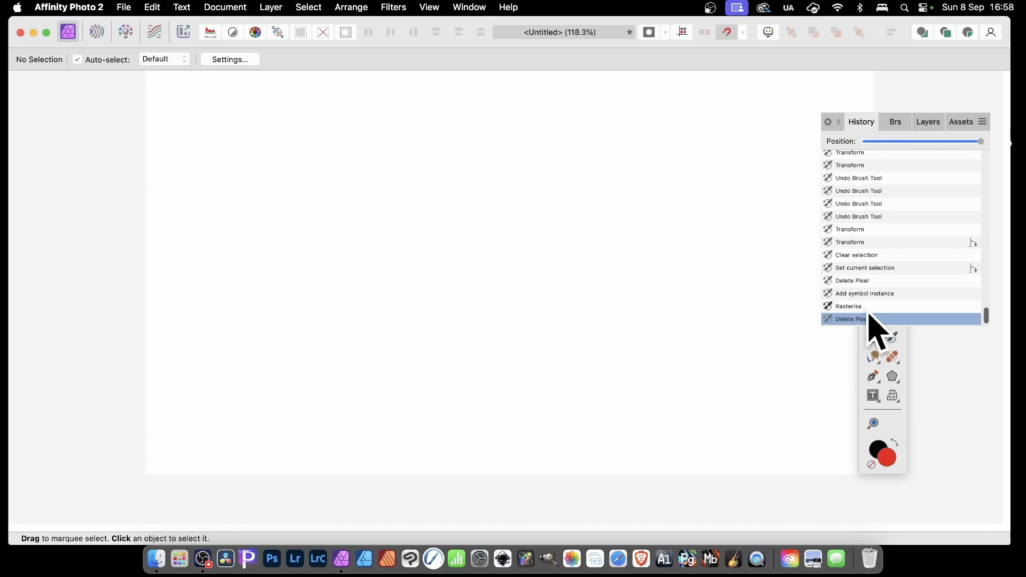
- Paint fragments of the erased text back with the Undo Brush
{"action": "left_click", "coordinate": [873, 318]}
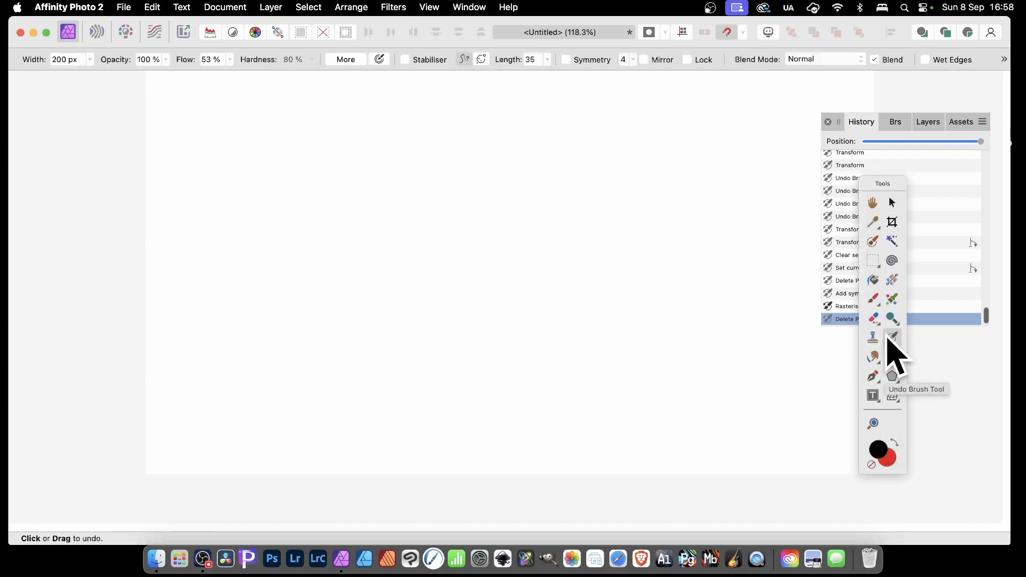
{"action": "mouse_move", "coordinate": [892, 337]}
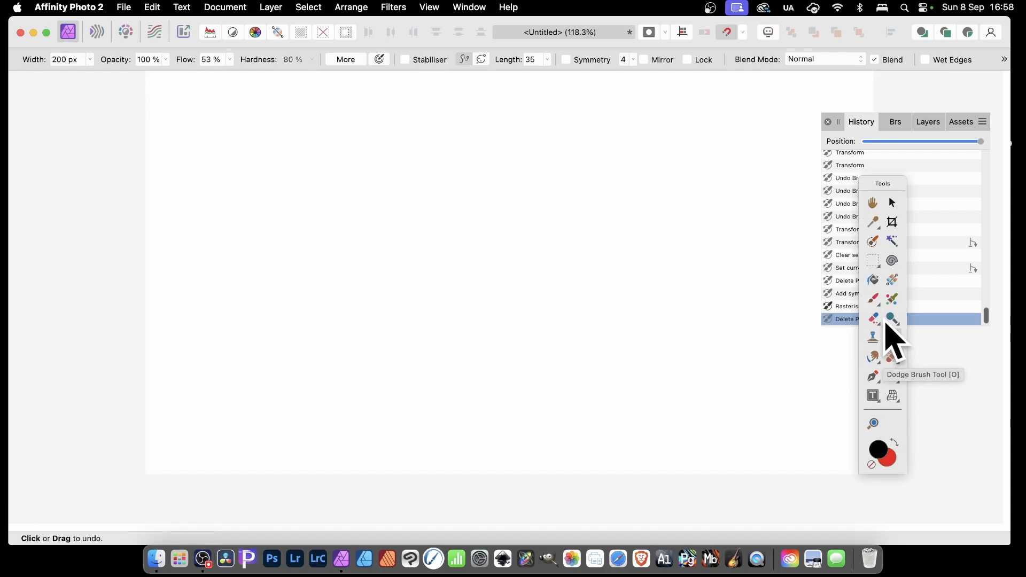
{"action": "mouse_move", "coordinate": [709, 242]}
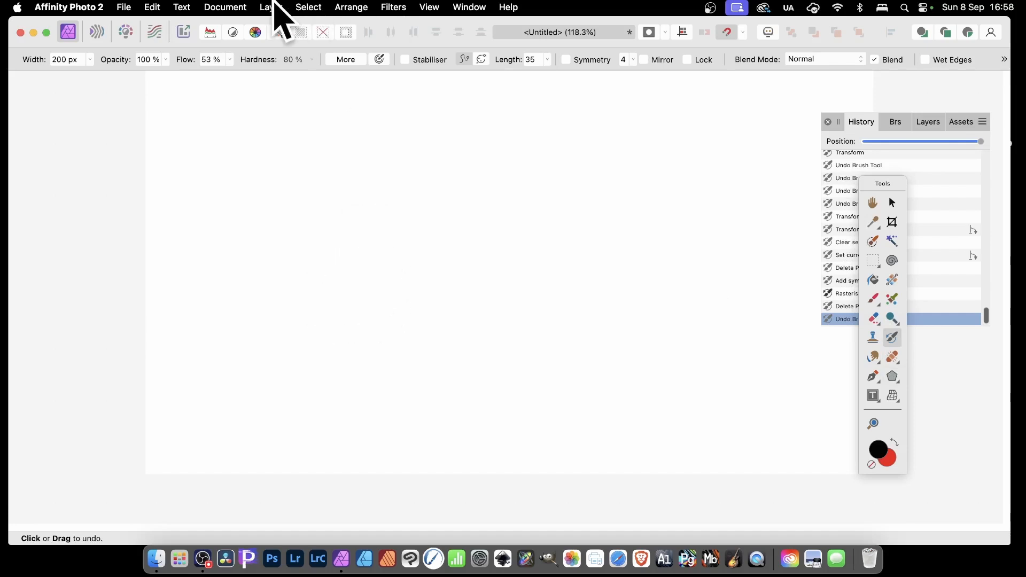
{"action": "left_click", "coordinate": [271, 7]}
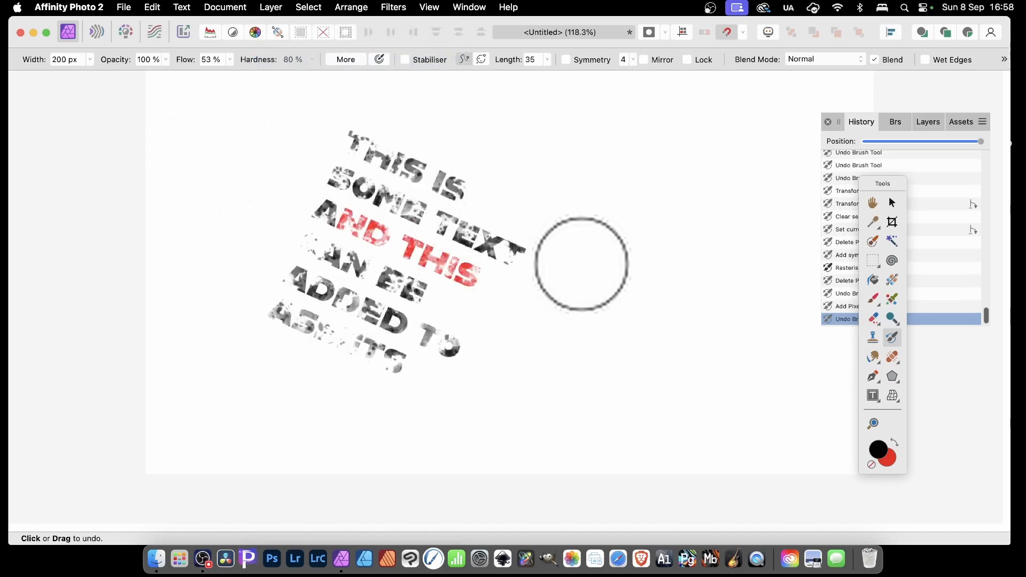
{"action": "mouse_move", "coordinate": [607, 221]}
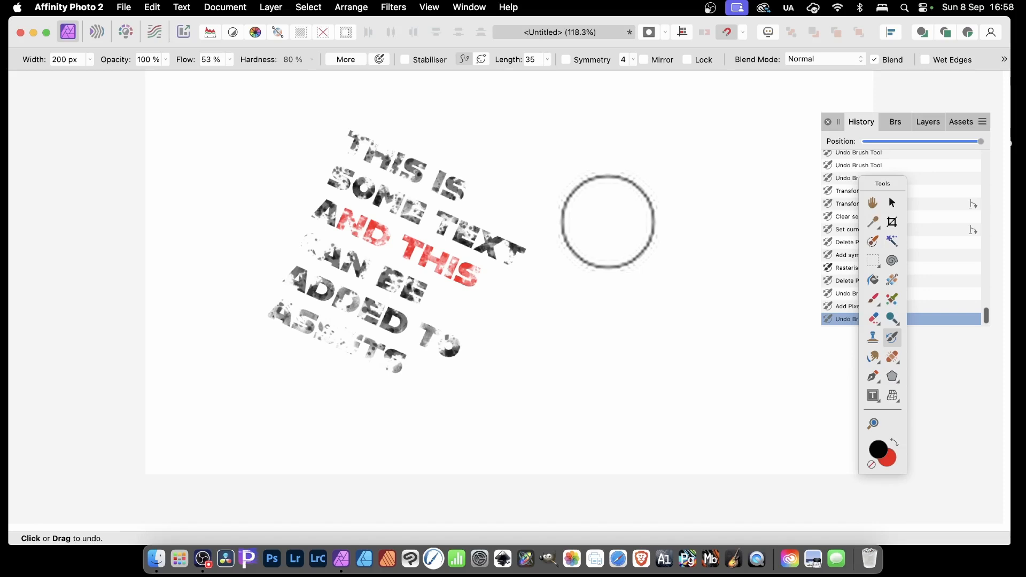
{"action": "left_click", "coordinate": [469, 7]}
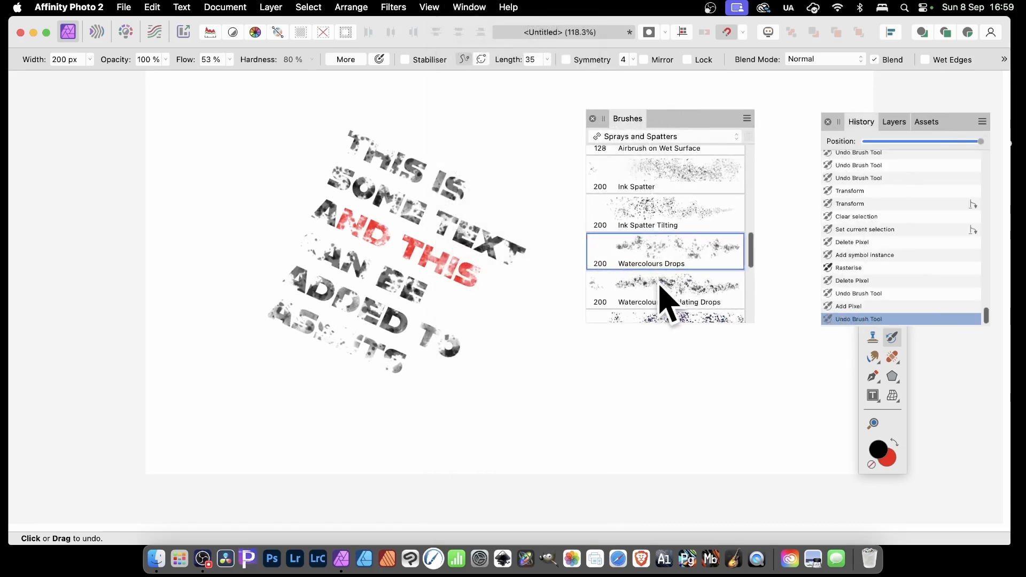
- Restore more lettering using the Droppler, then Magic Stippler - Constant brushes
{"action": "scroll", "scroll_direction": "down", "scroll_amount": 3}
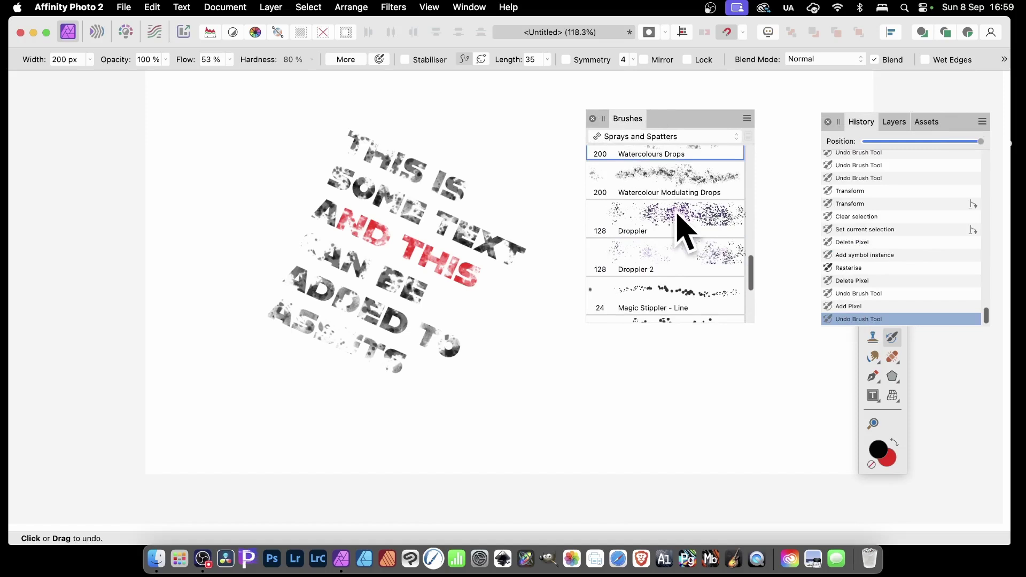
{"action": "left_click", "coordinate": [665, 219]}
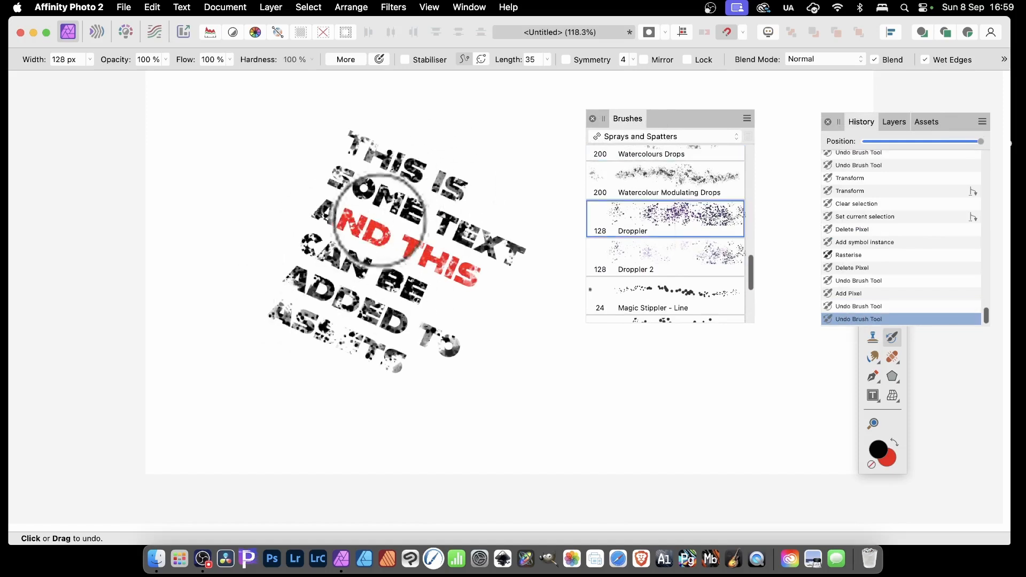
{"action": "scroll", "scroll_direction": "down", "scroll_amount": 3}
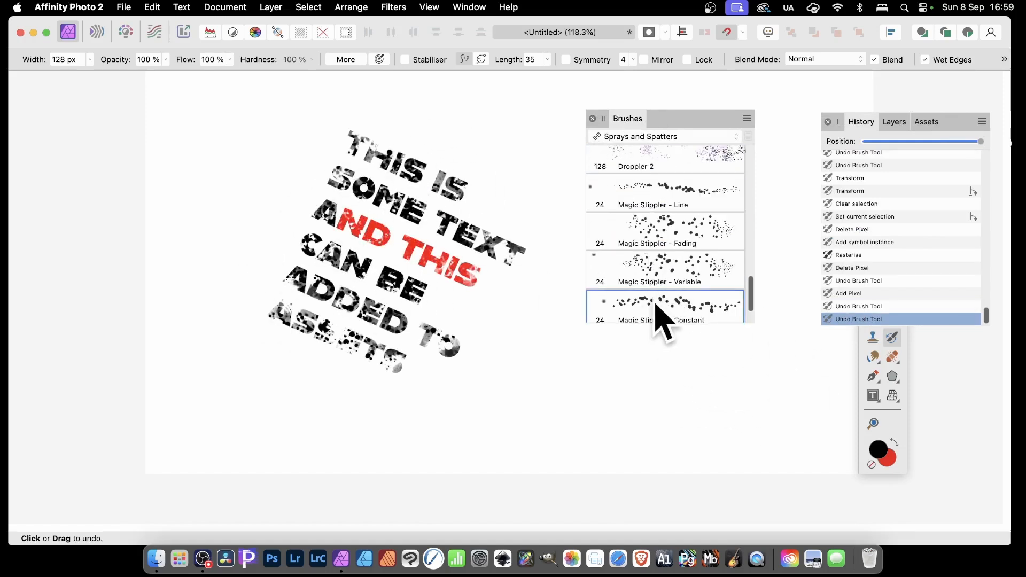
{"action": "left_click", "coordinate": [666, 309]}
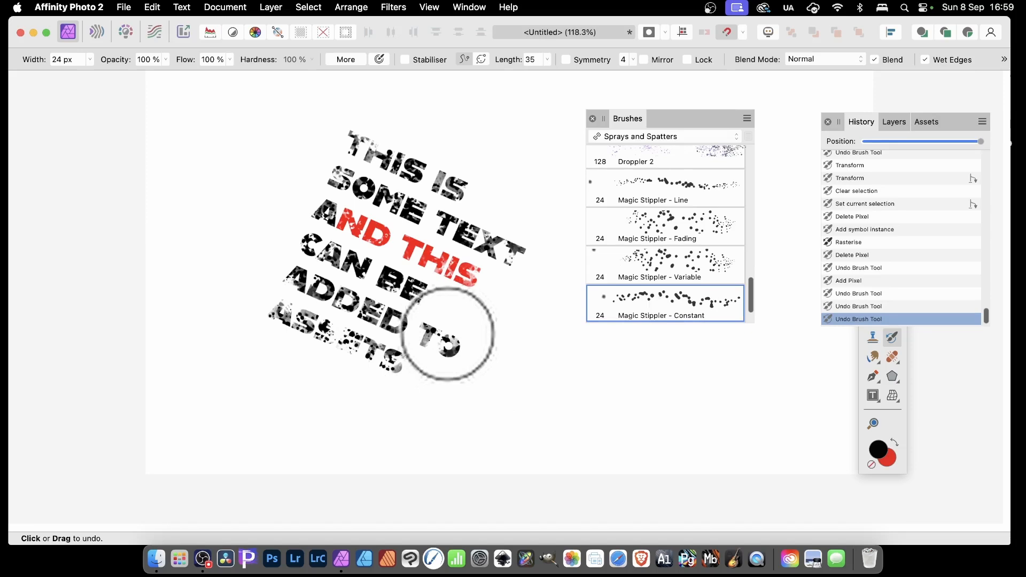
{"action": "mouse_move", "coordinate": [691, 268]}
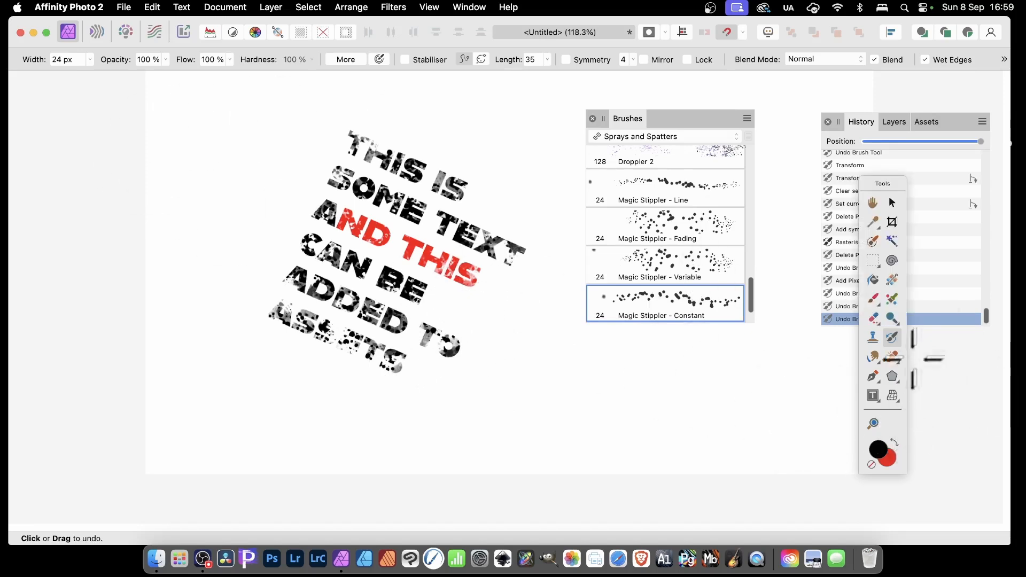
- Reposition the lettering and apply a strong Gaussian Blur to the text layer
{"action": "left_click", "coordinate": [892, 203]}
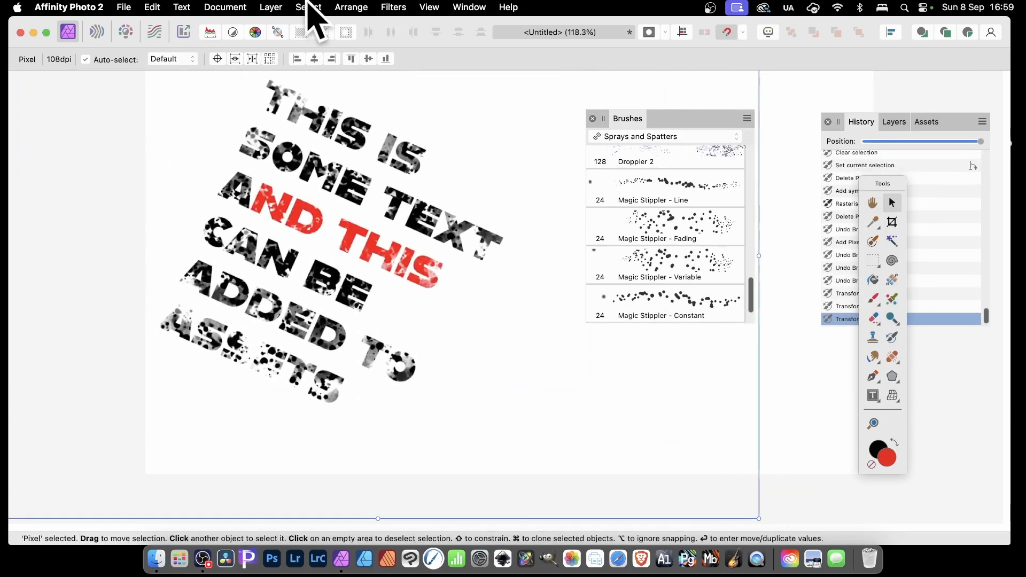
{"action": "left_click", "coordinate": [393, 7]}
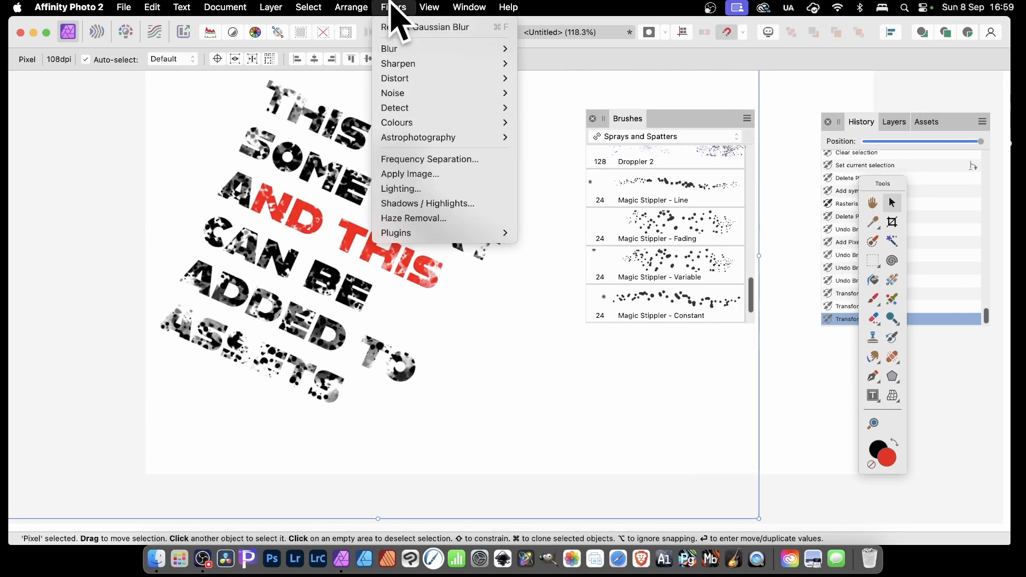
{"action": "mouse_move", "coordinate": [390, 48]}
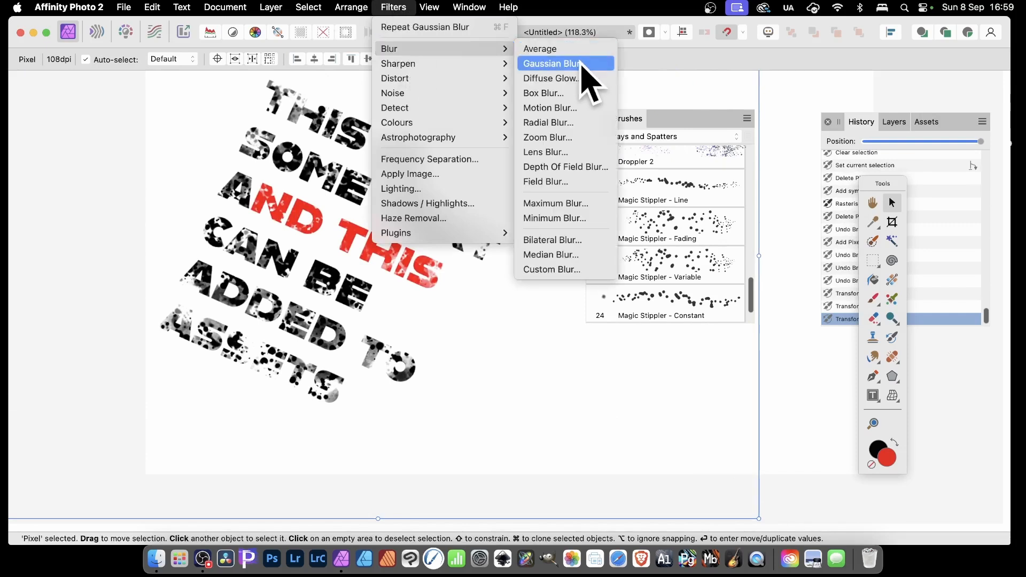
{"action": "left_click", "coordinate": [552, 64]}
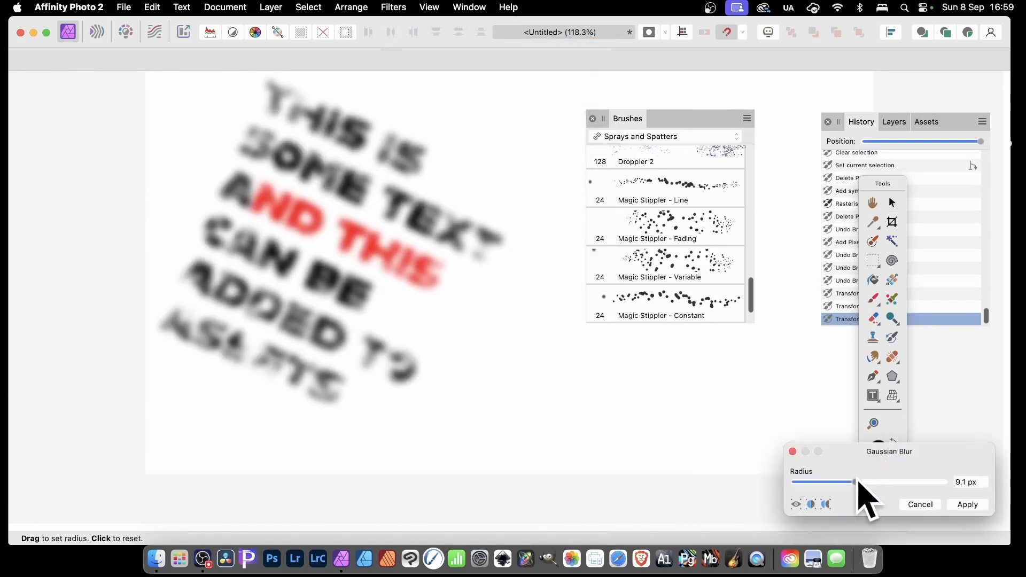
{"action": "left_click", "coordinate": [968, 504]}
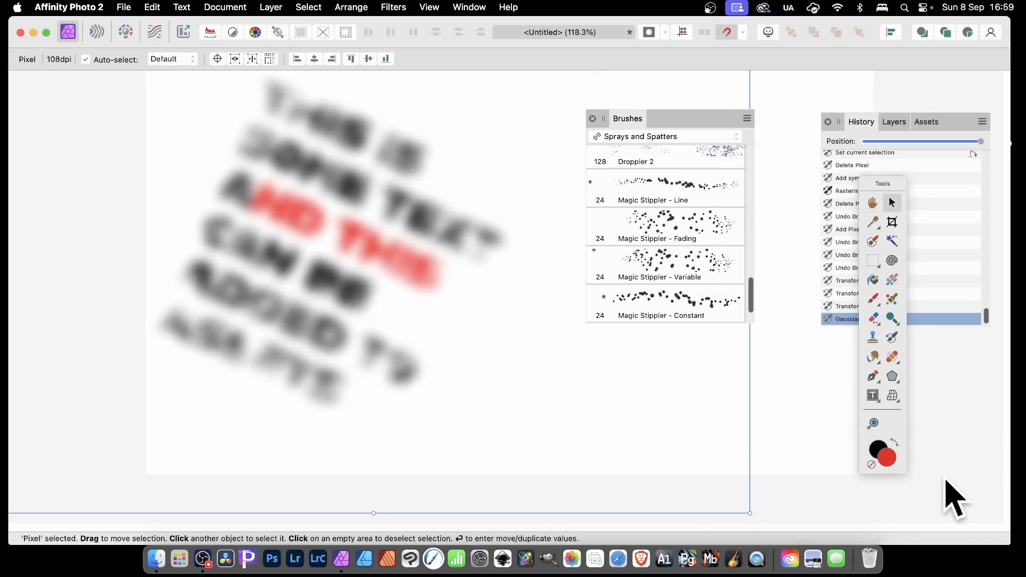
{"action": "mouse_move", "coordinate": [828, 141]}
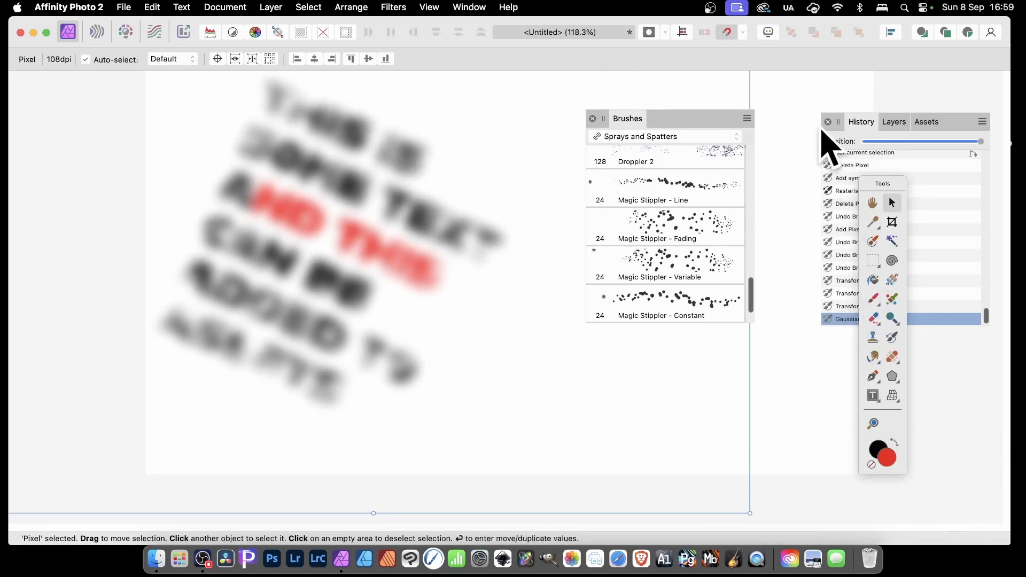
{"action": "mouse_move", "coordinate": [828, 216]}
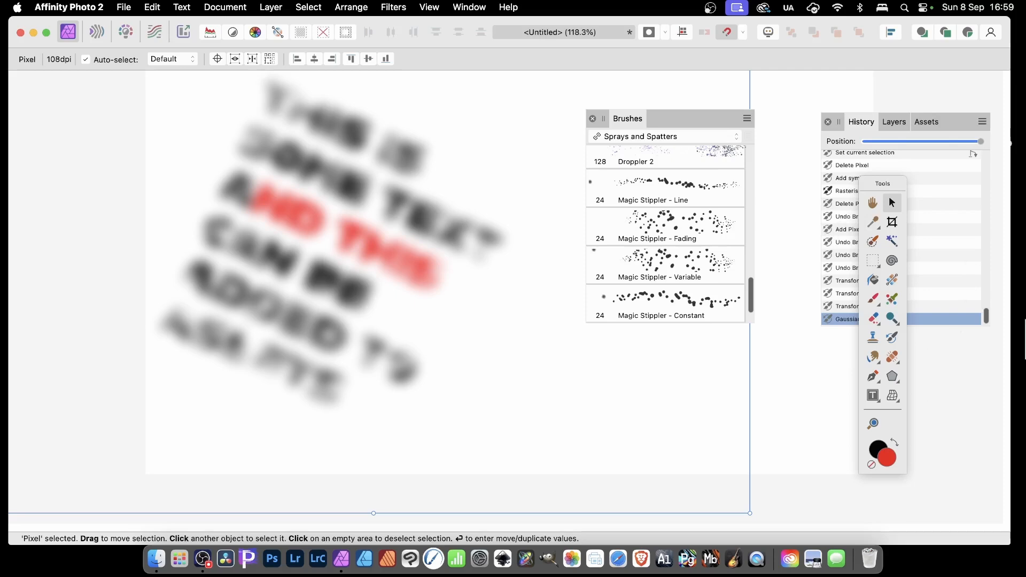
{"action": "mouse_move", "coordinate": [894, 356]}
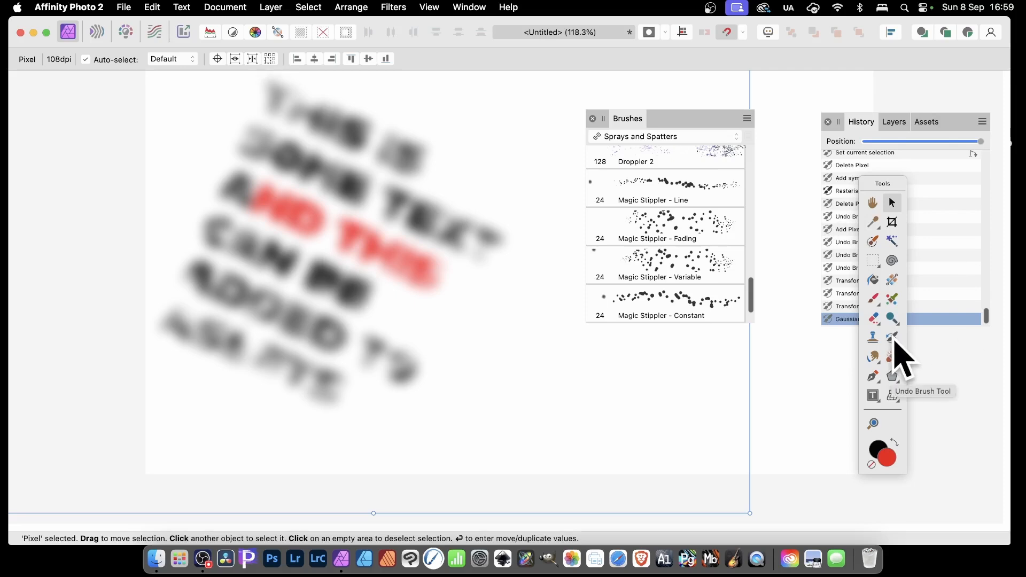
- Paint sharp ink-spatter text back over the blurred lower lines with the Undo Brush
{"action": "left_click", "coordinate": [873, 337]}
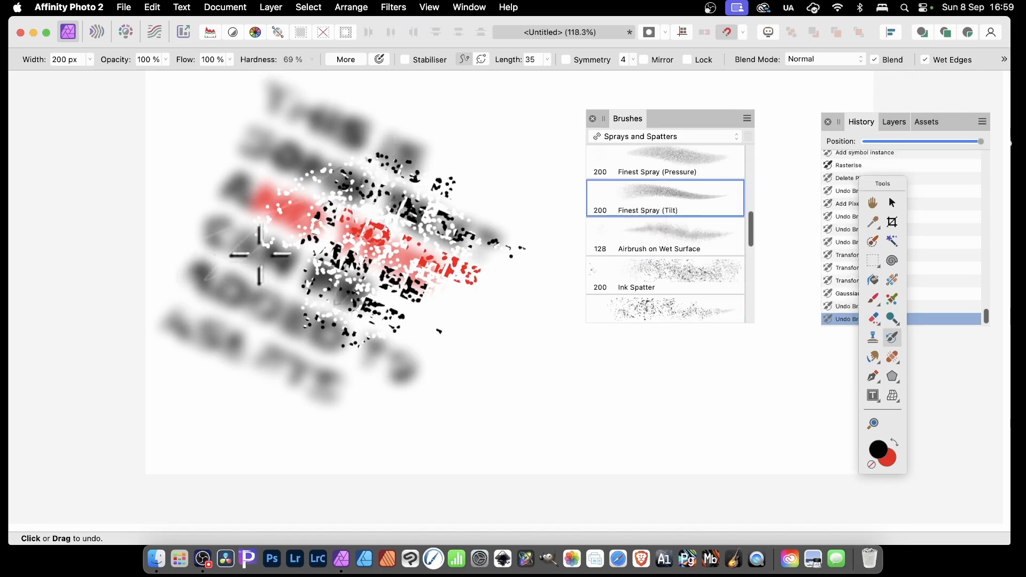
{"action": "mouse_move", "coordinate": [674, 282]}
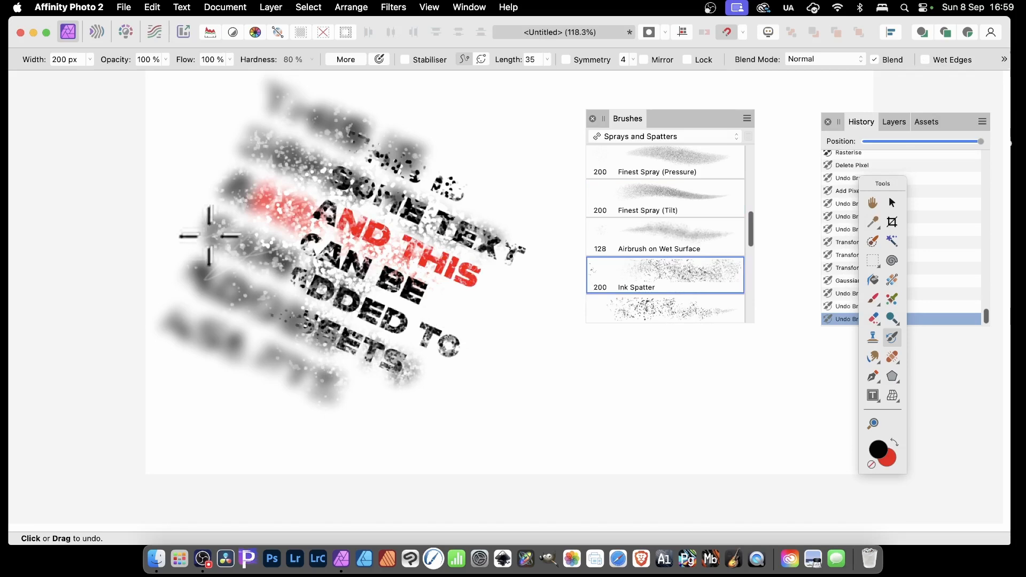
{"action": "left_click_drag", "start_coordinate": [210, 235], "coordinate": [197, 134]}
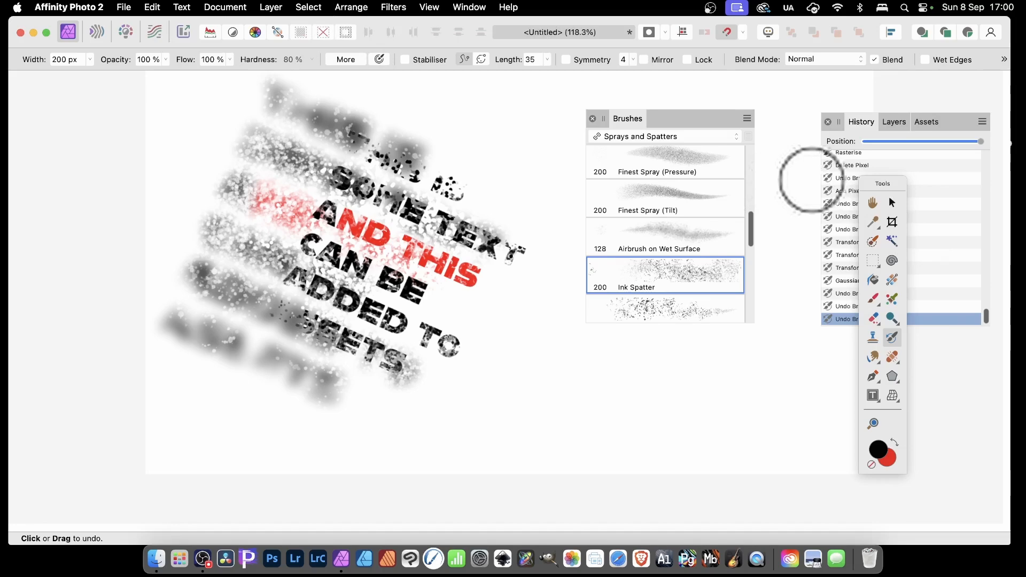
{"action": "mouse_move", "coordinate": [272, 20]}
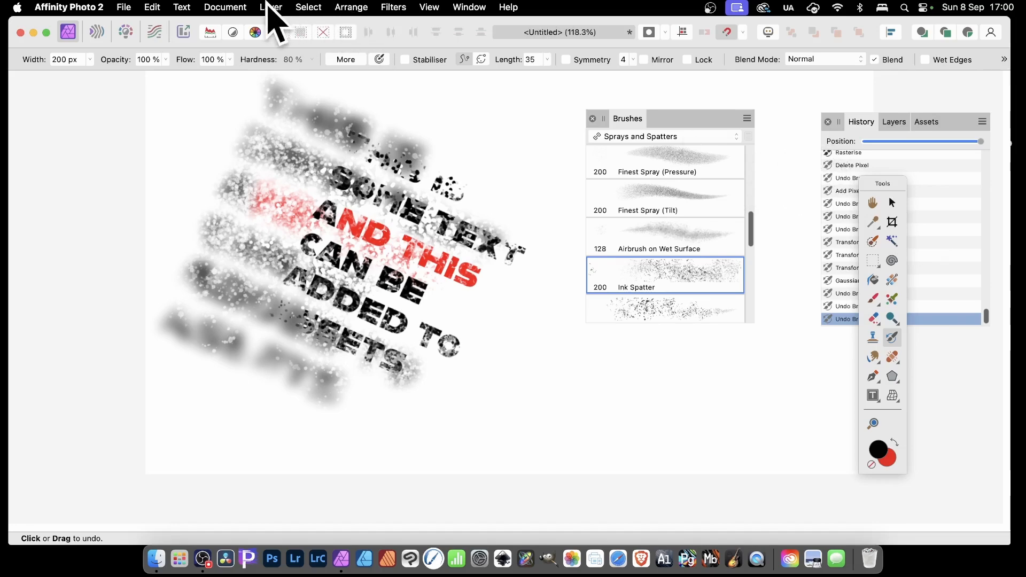
- Add a Lighten-mode Recolour adjustment at about 138° hue and merge it into the text
{"action": "left_click", "coordinate": [271, 7]}
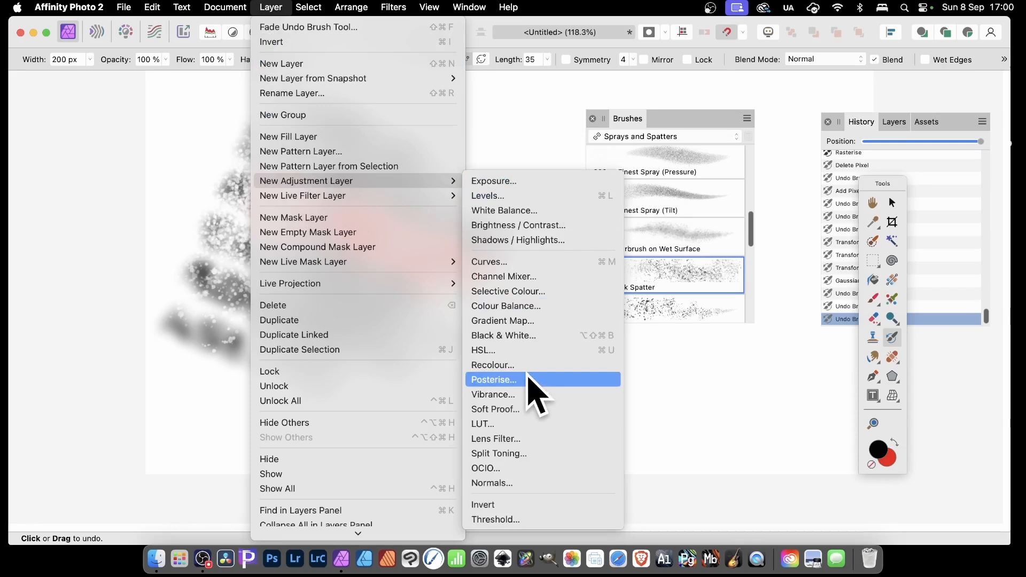
{"action": "mouse_move", "coordinate": [543, 365]}
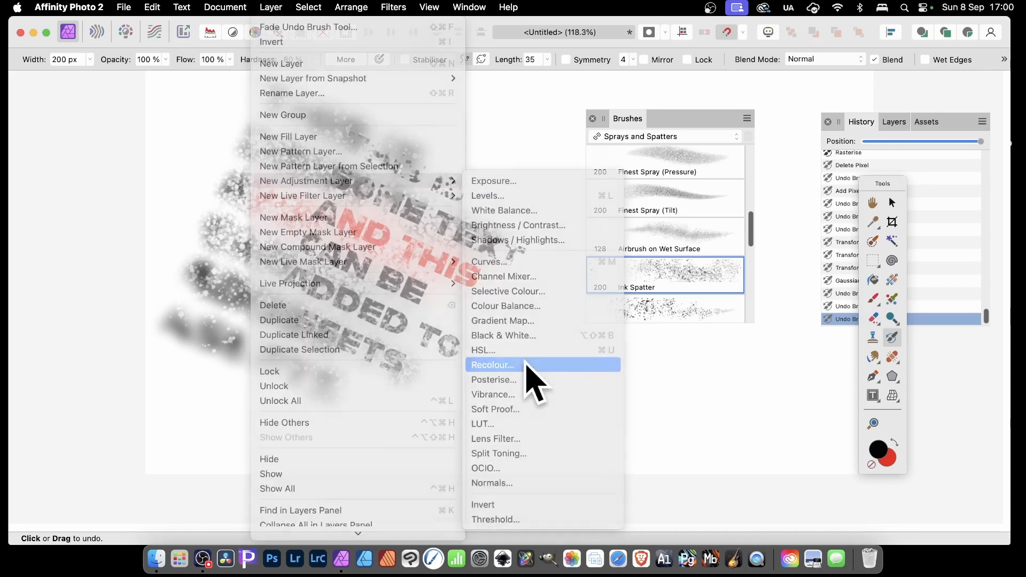
{"action": "left_click", "coordinate": [492, 365]}
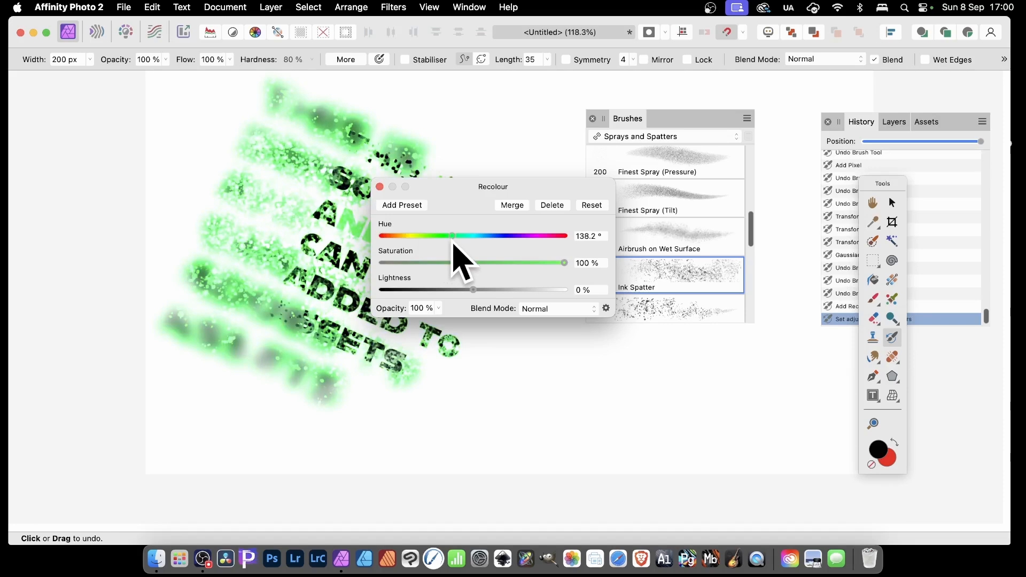
{"action": "left_click", "coordinate": [556, 308]}
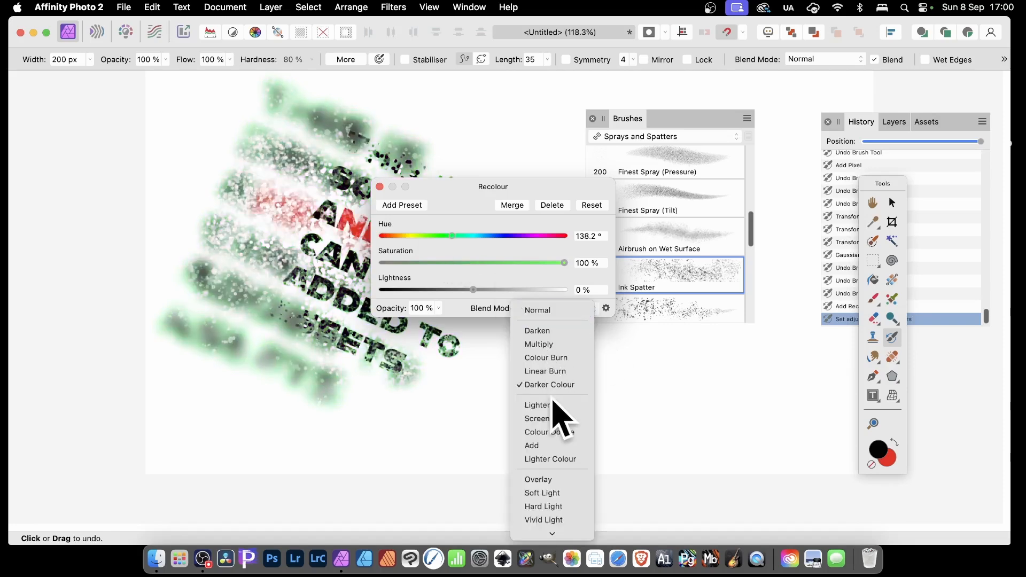
{"action": "left_click", "coordinate": [536, 405]}
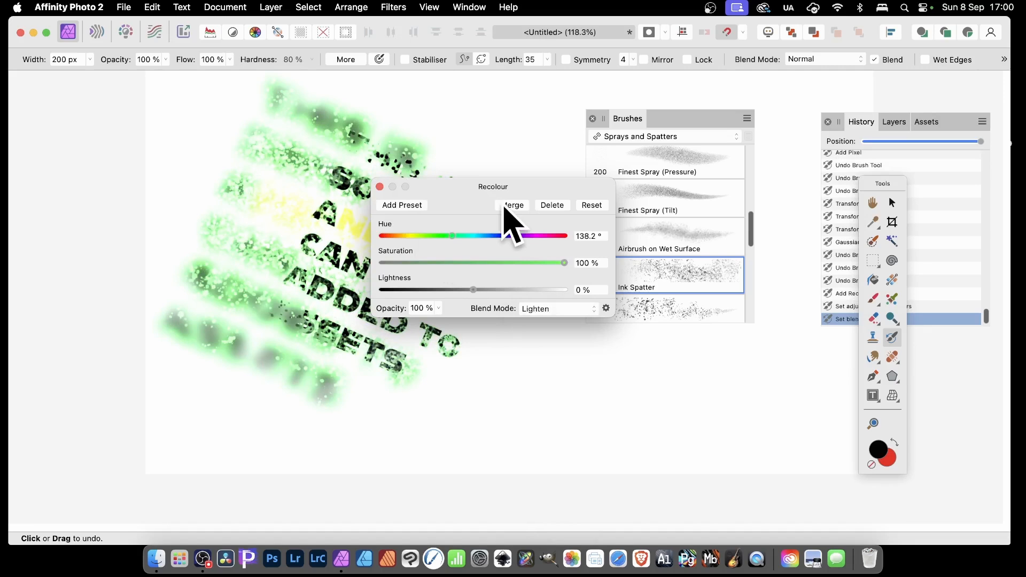
{"action": "left_click", "coordinate": [514, 205]}
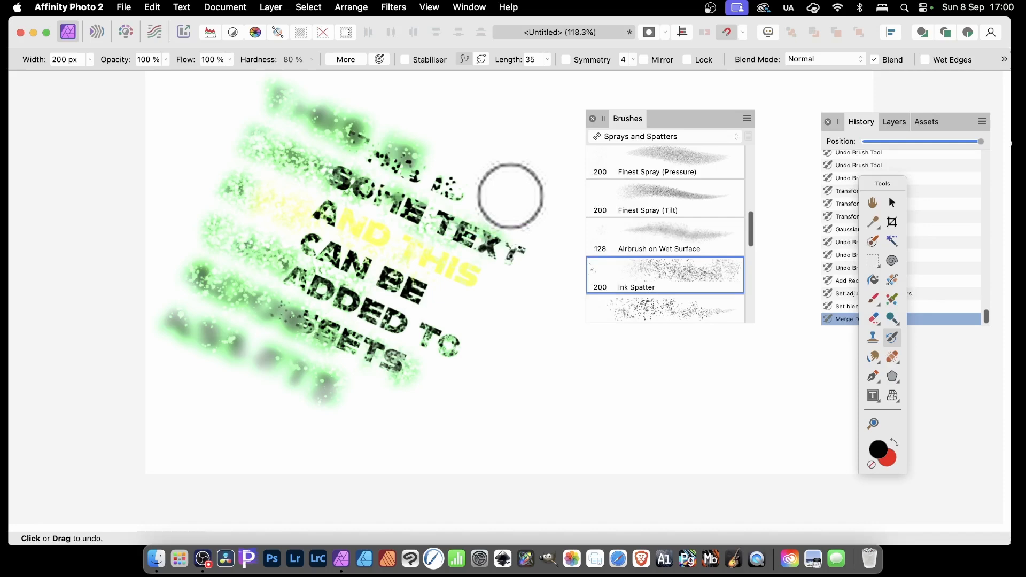
{"action": "mouse_move", "coordinate": [900, 141]}
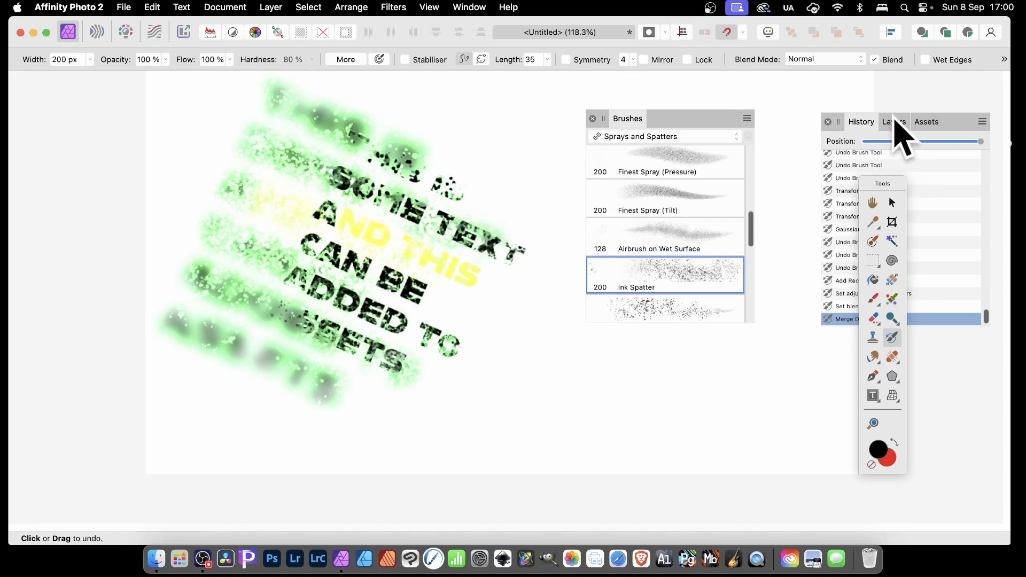
- Repaint crisp text, then move the pixel layer to create an offset second copy
{"action": "left_click", "coordinate": [894, 122]}
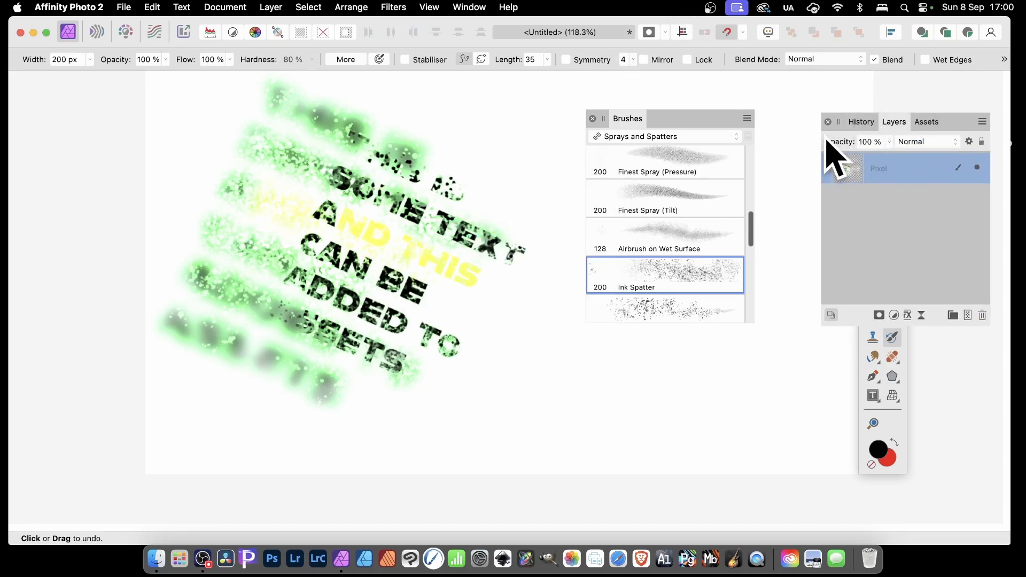
{"action": "mouse_move", "coordinate": [923, 367]}
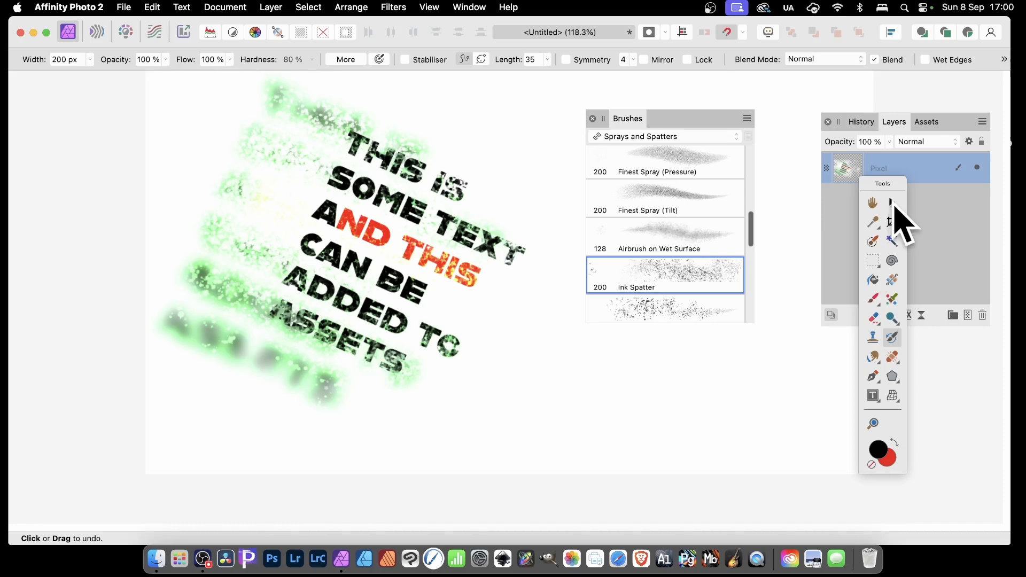
{"action": "left_click", "coordinate": [892, 202]}
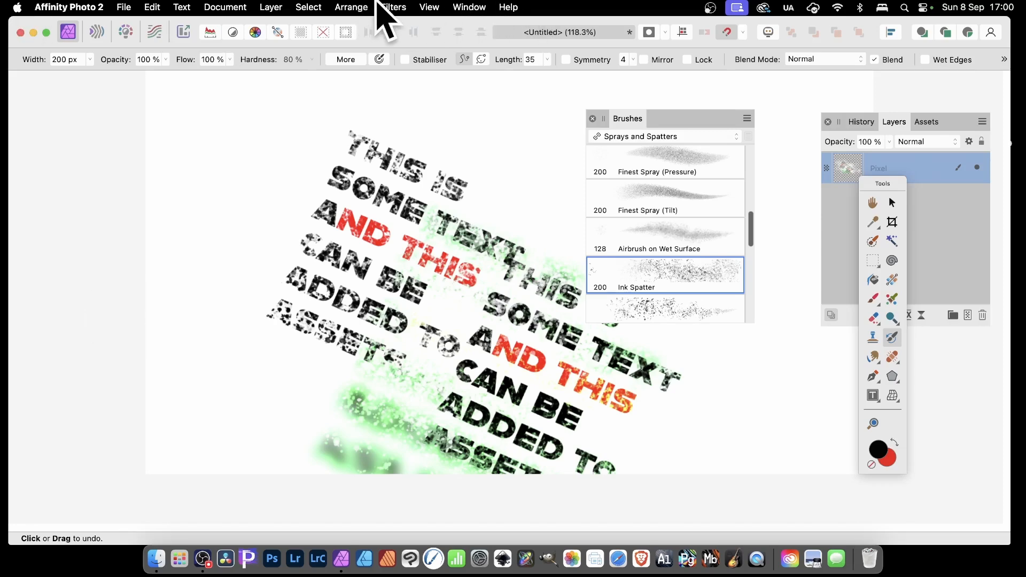
- Select the grunge text pixel layer and delete it
{"action": "left_click", "coordinate": [393, 7]}
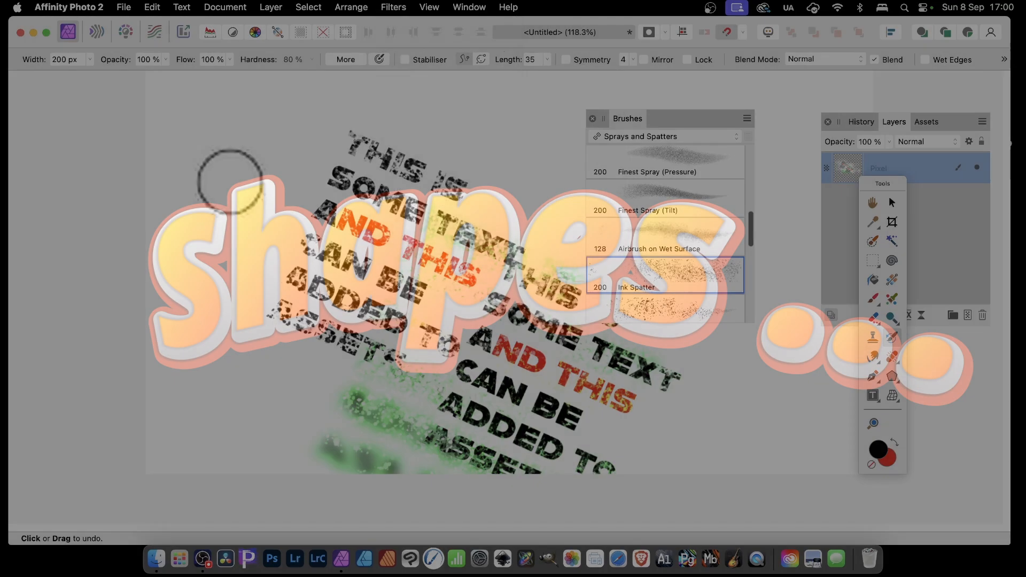
{"action": "left_click", "coordinate": [892, 203]}
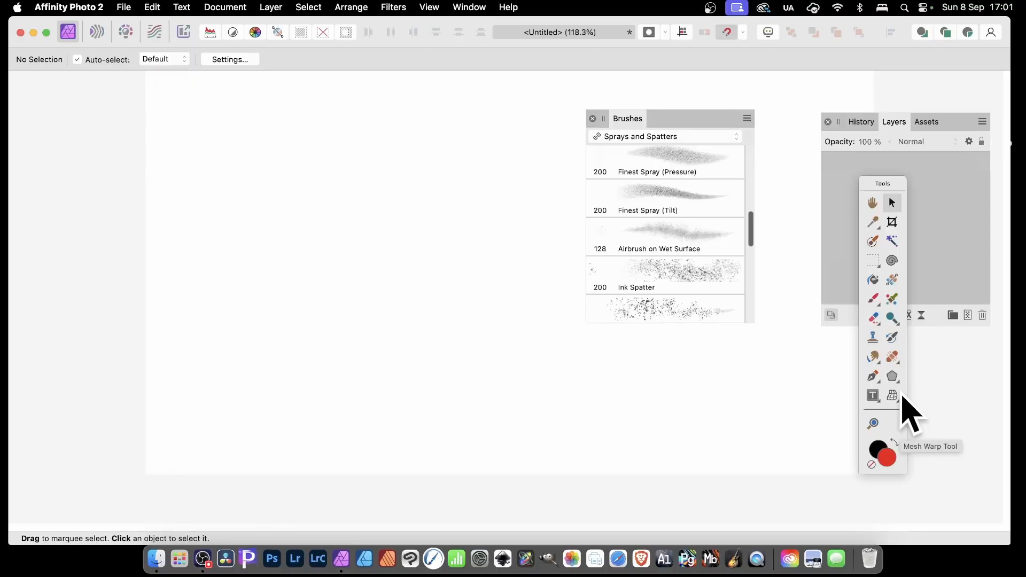
- Draw three overlapping red stars with the Star Tool and right-click them to group
{"action": "left_click", "coordinate": [892, 377]}
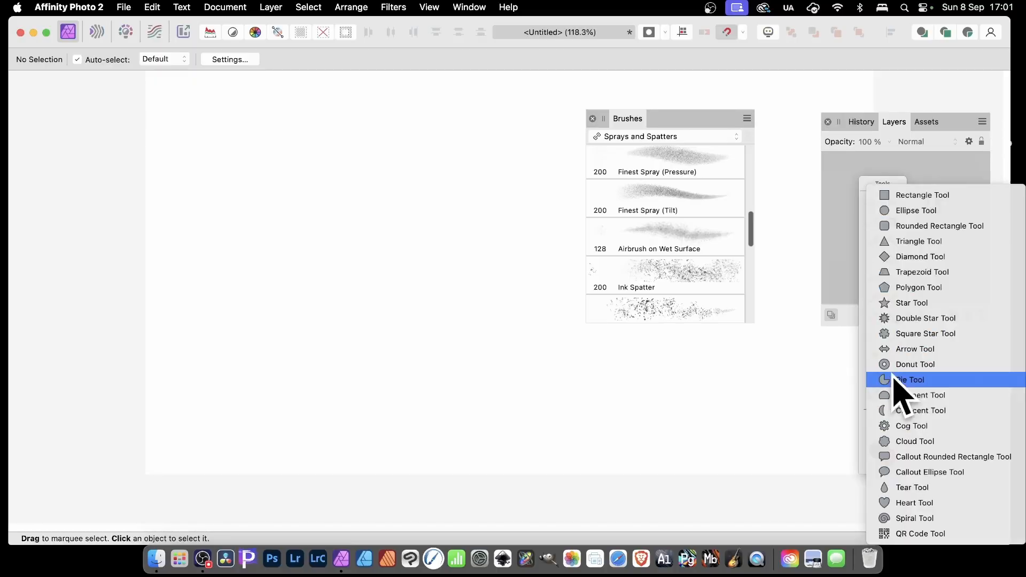
{"action": "left_click", "coordinate": [911, 303]}
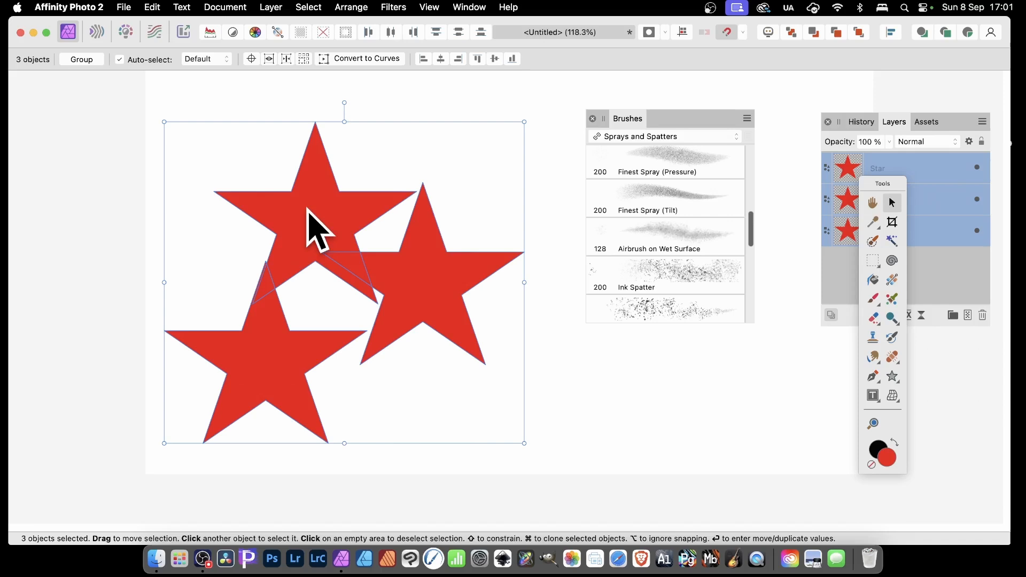
{"action": "mouse_move", "coordinate": [356, 289]}
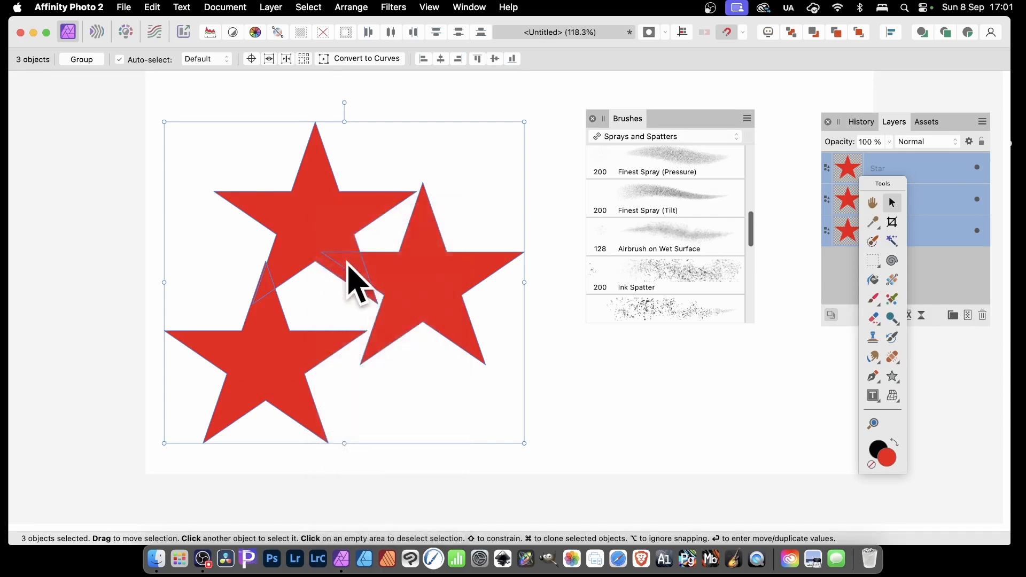
{"action": "right_click", "coordinate": [353, 282]}
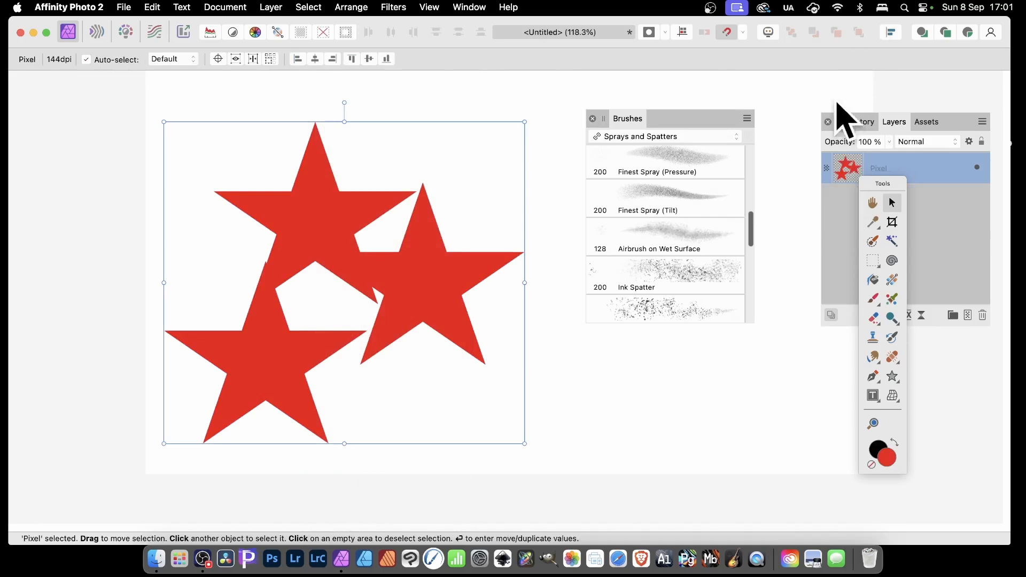
- Show the History panel and switch to the Undo Brush with Ink Spatter
{"action": "left_click", "coordinate": [861, 121]}
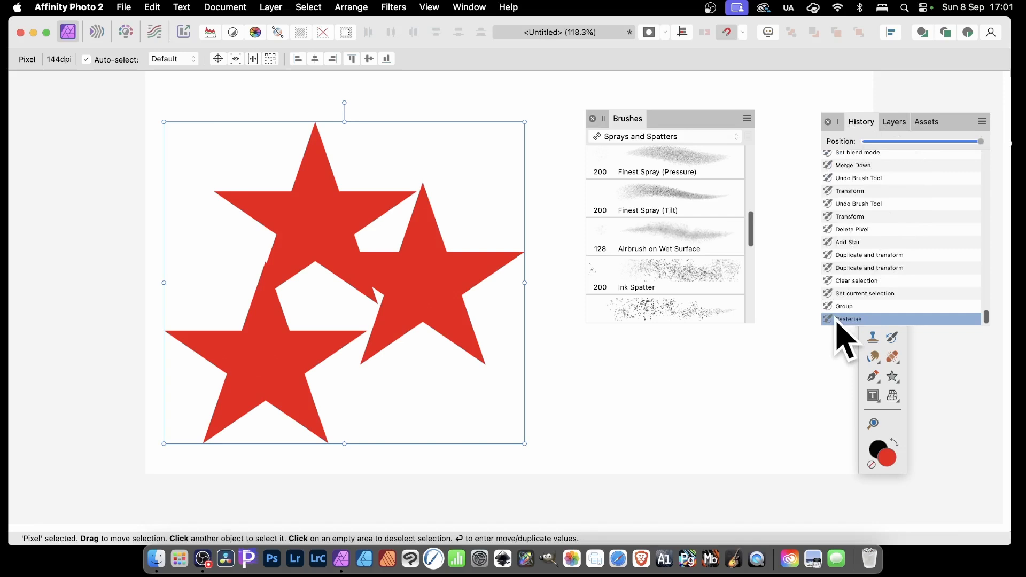
{"action": "mouse_move", "coordinate": [306, 268]}
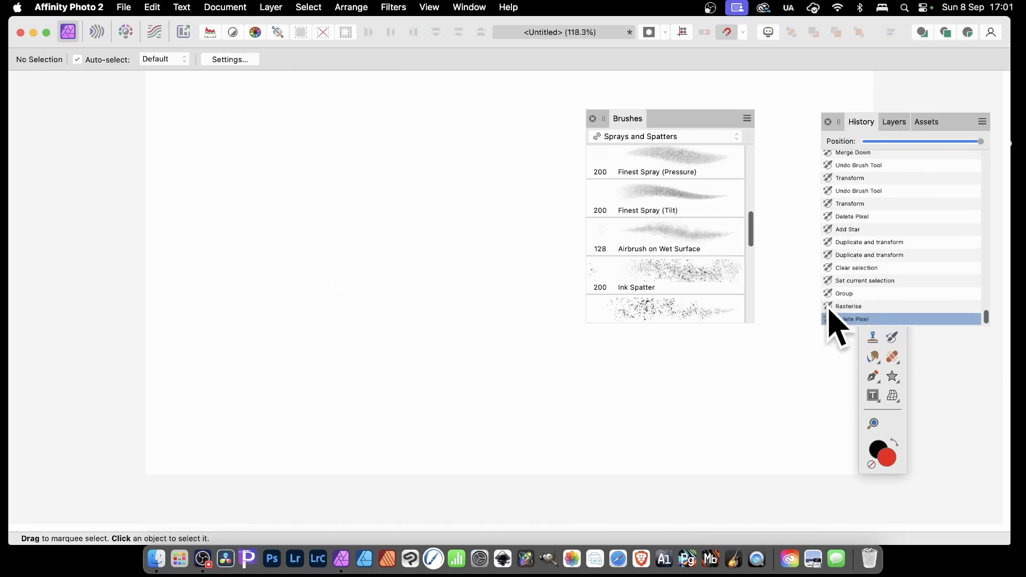
{"action": "mouse_move", "coordinate": [857, 327]}
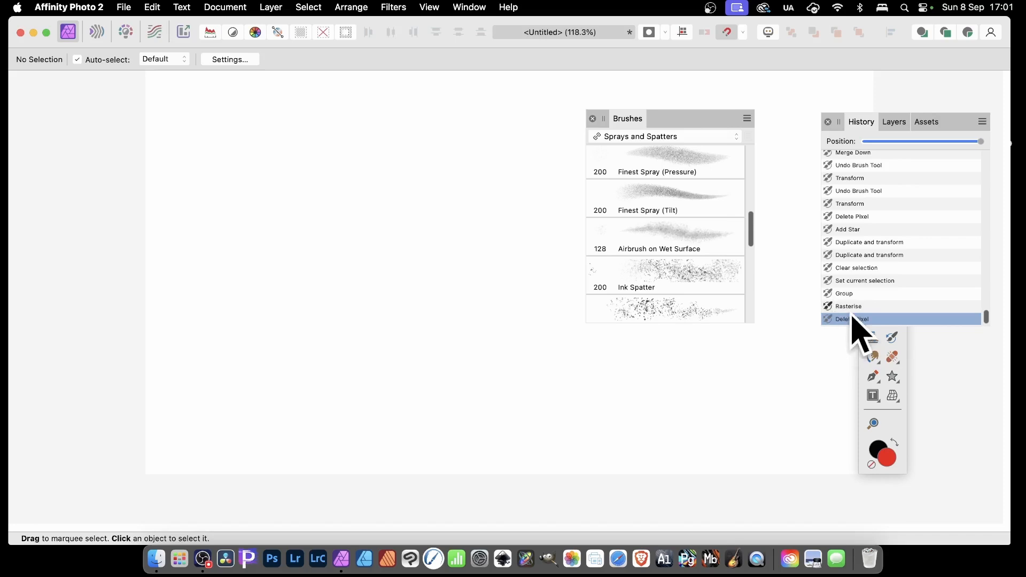
{"action": "mouse_move", "coordinate": [858, 320]}
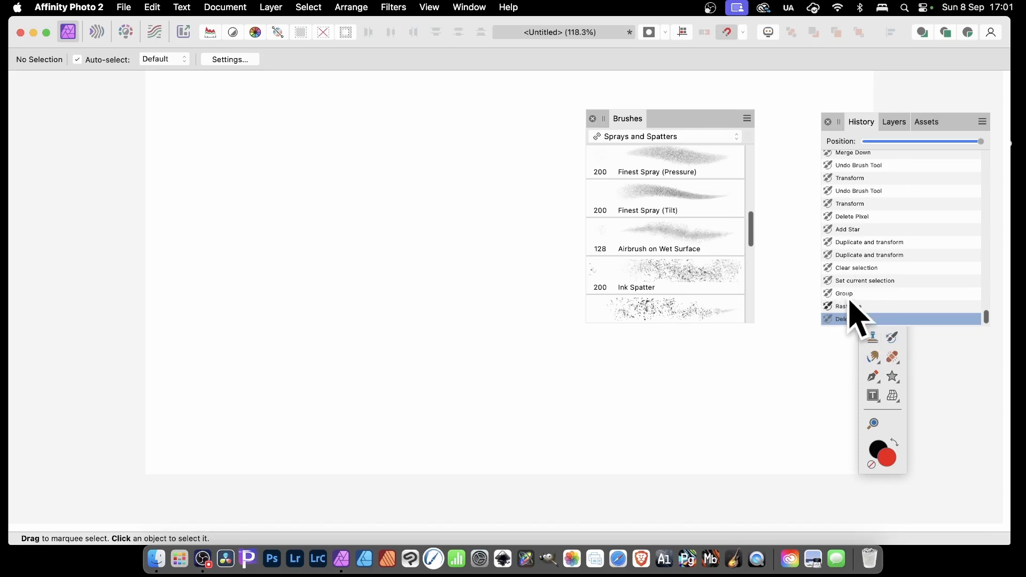
{"action": "mouse_move", "coordinate": [897, 353]}
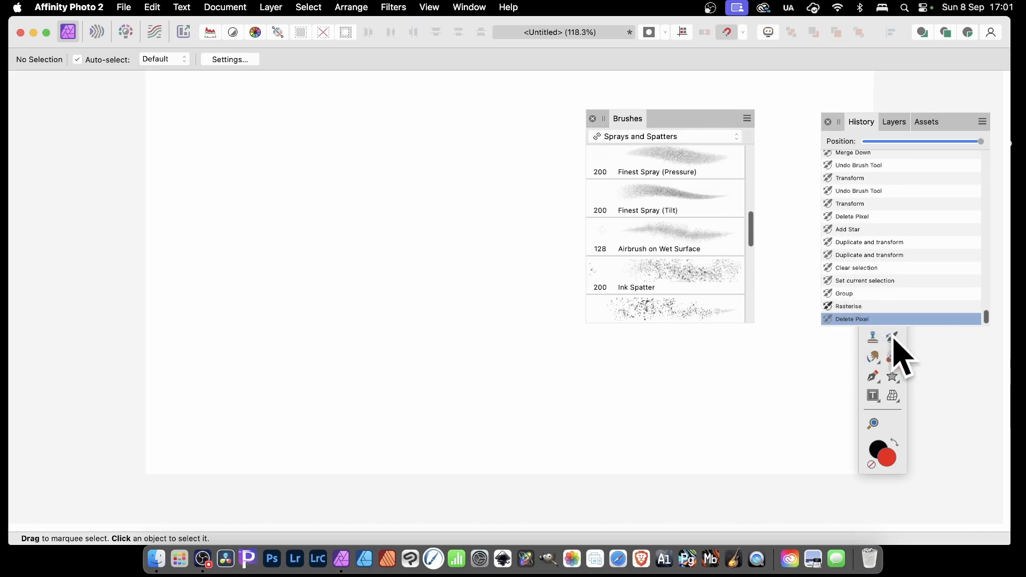
{"action": "left_click", "coordinate": [892, 338]}
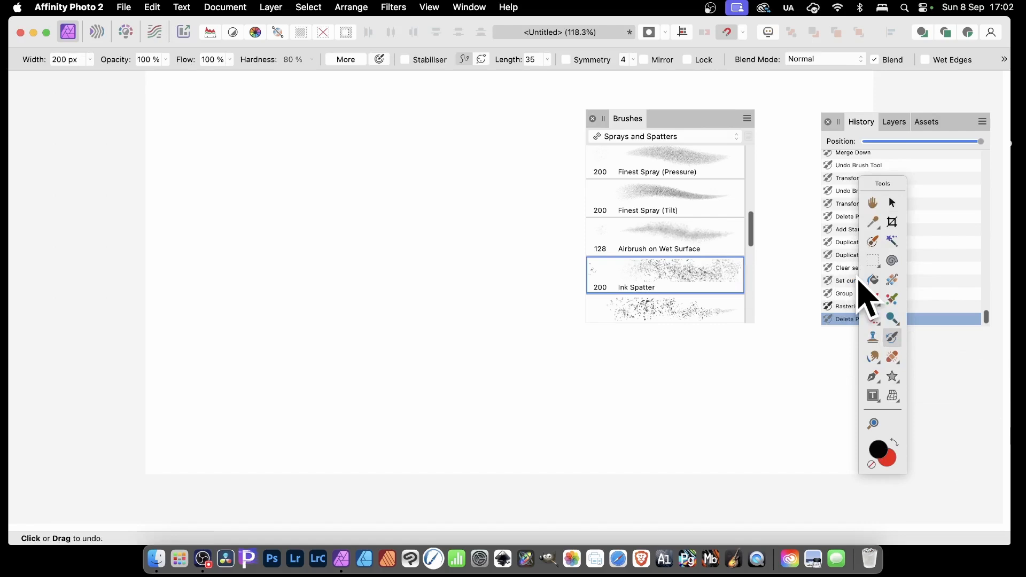
{"action": "mouse_move", "coordinate": [864, 301]}
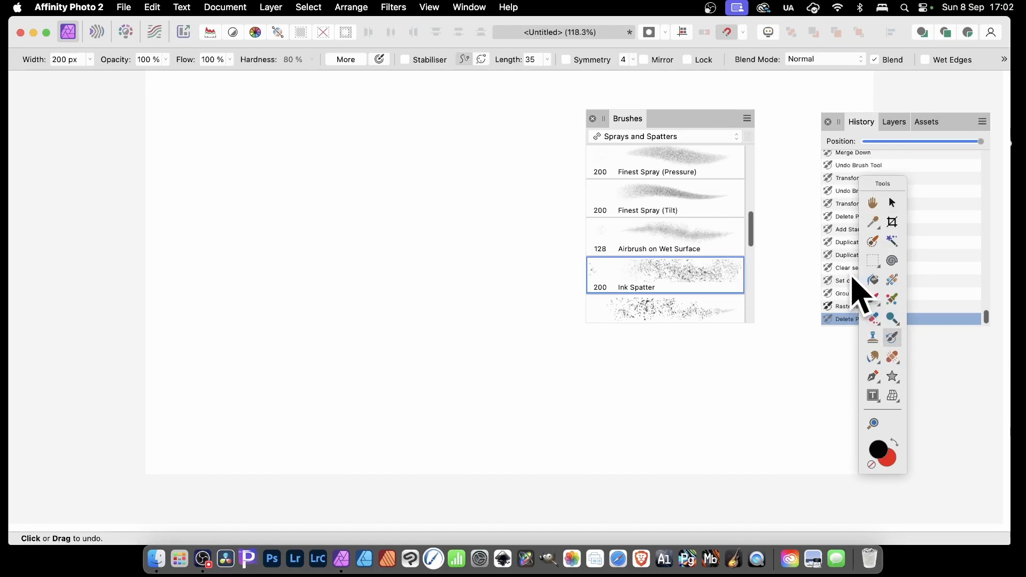
{"action": "mouse_move", "coordinate": [898, 105]}
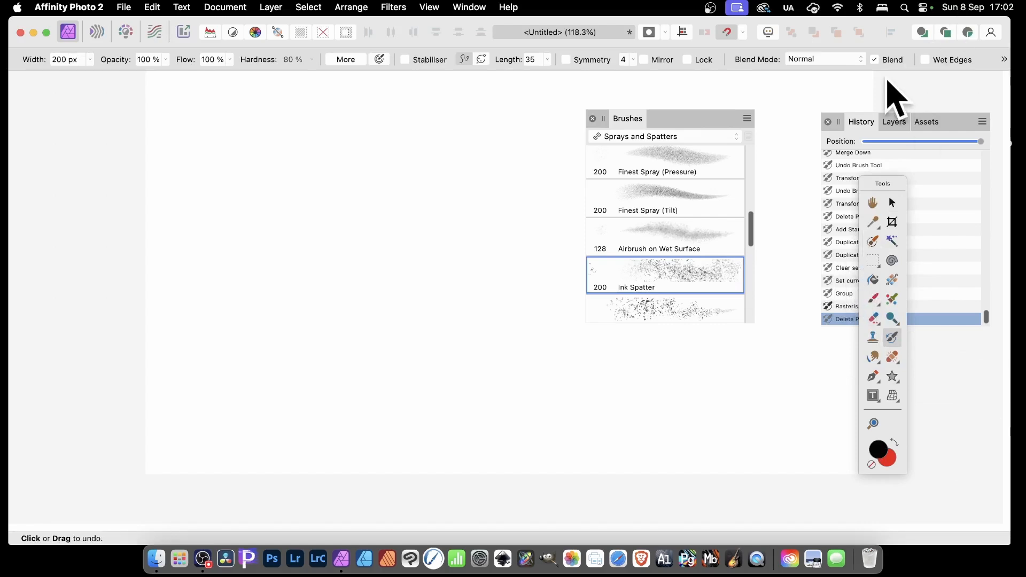
{"action": "mouse_move", "coordinate": [226, 58]}
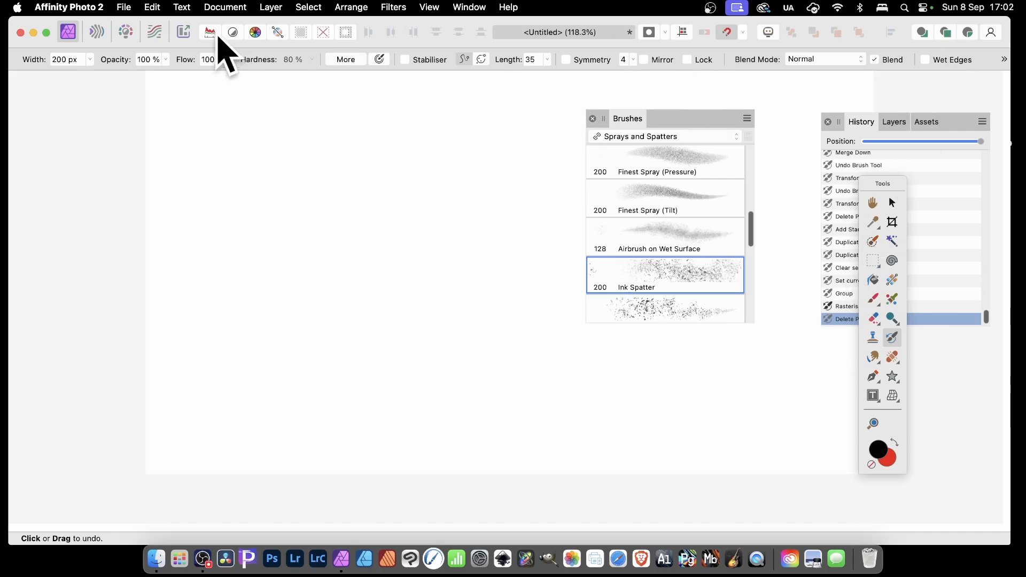
- Switch to the Move Tool from the Layer menu to duplicate the restored stars
{"action": "left_click", "coordinate": [270, 7]}
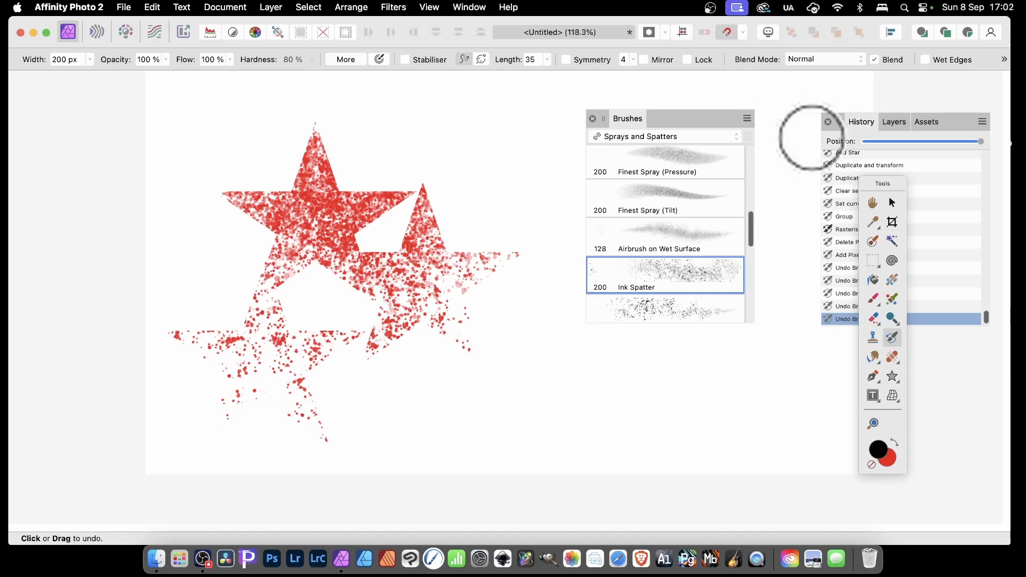
{"action": "left_click", "coordinate": [892, 203]}
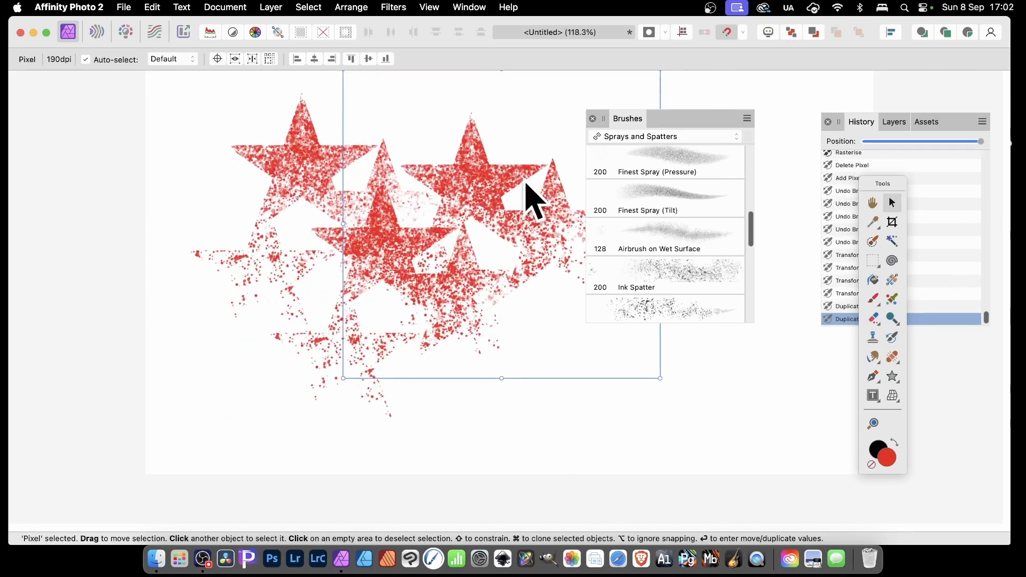
{"action": "mouse_move", "coordinate": [517, 222]}
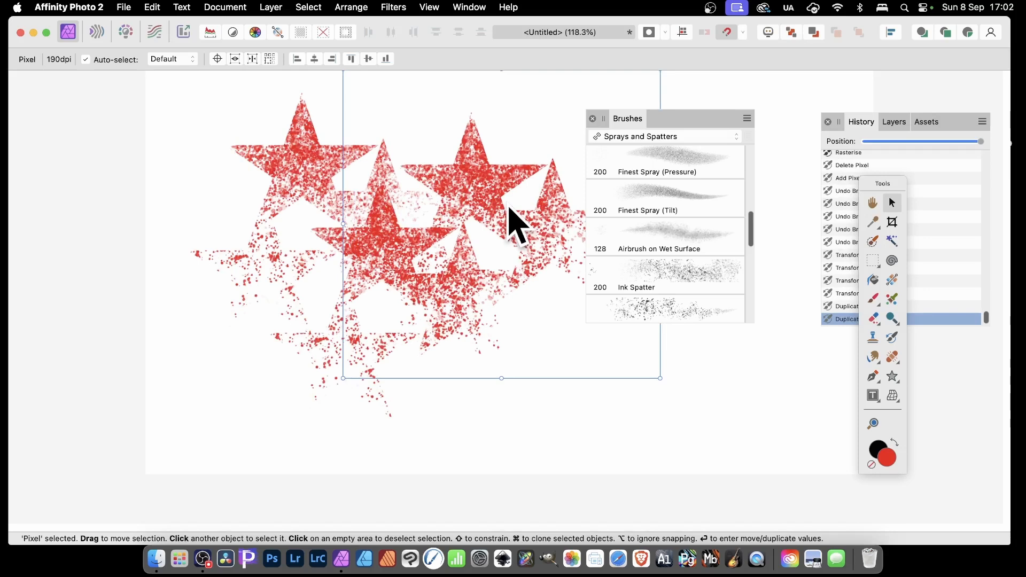
{"action": "mouse_move", "coordinate": [691, 183]}
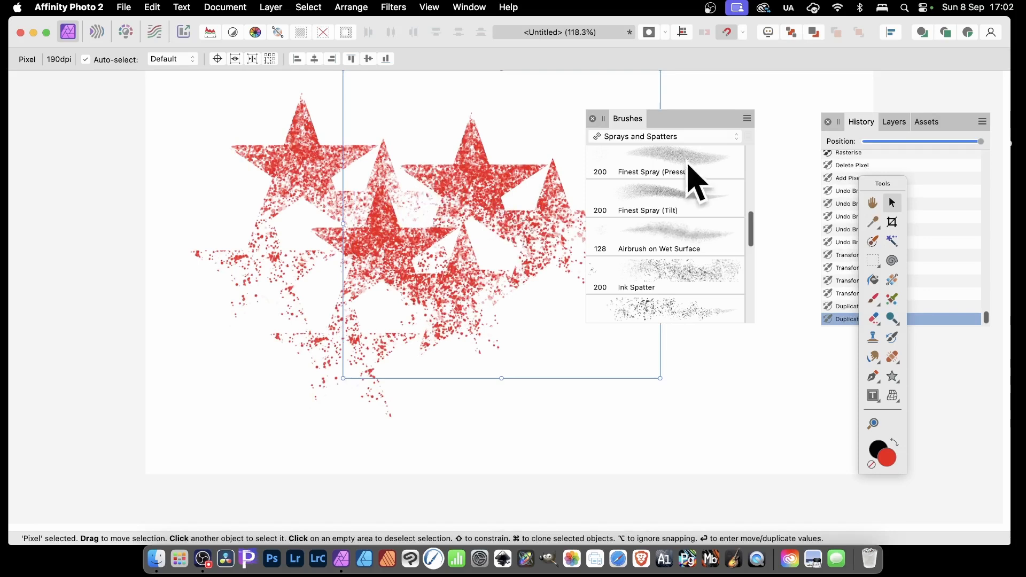
{"action": "mouse_move", "coordinate": [1011, 357]}
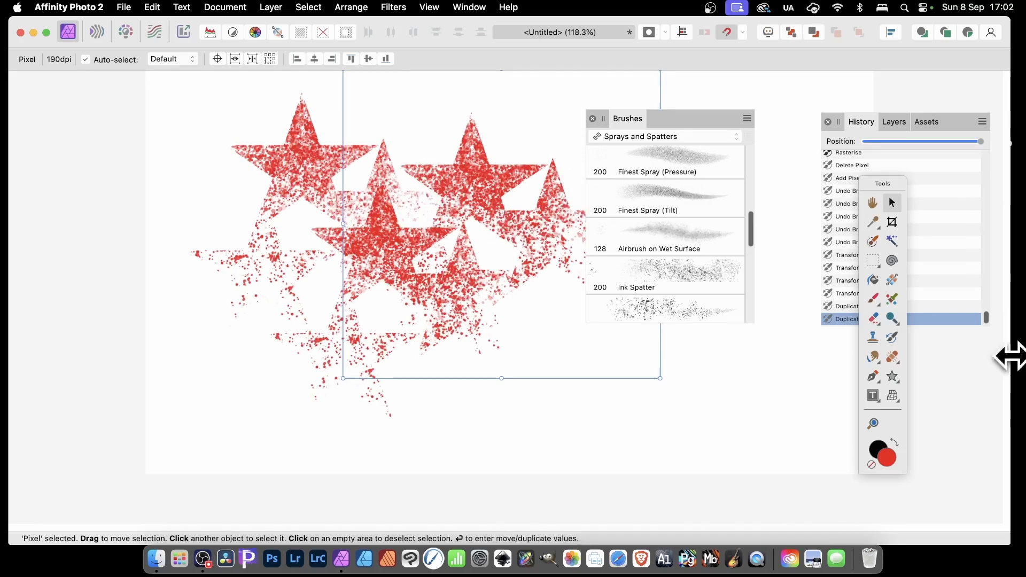
{"action": "mouse_move", "coordinate": [903, 354]}
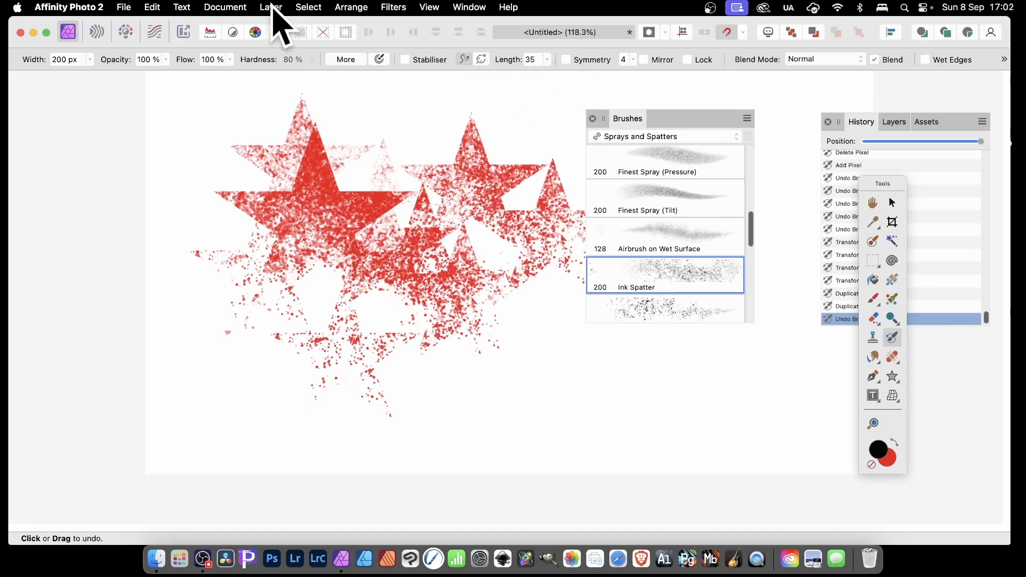
- Add a blue Recolour adjustment layer and view it in the Layers panel
{"action": "left_click", "coordinate": [271, 7]}
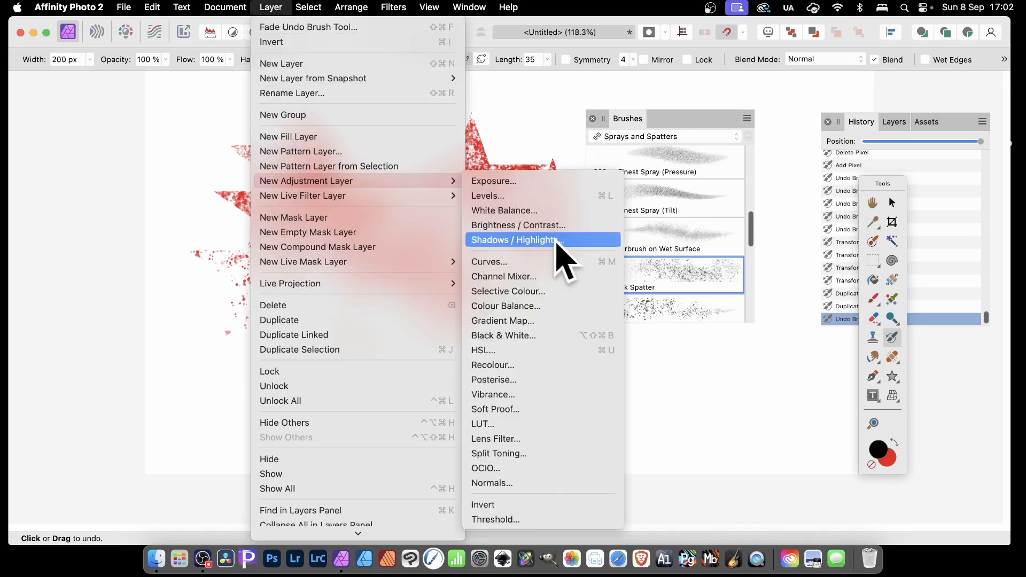
{"action": "mouse_move", "coordinate": [514, 364]}
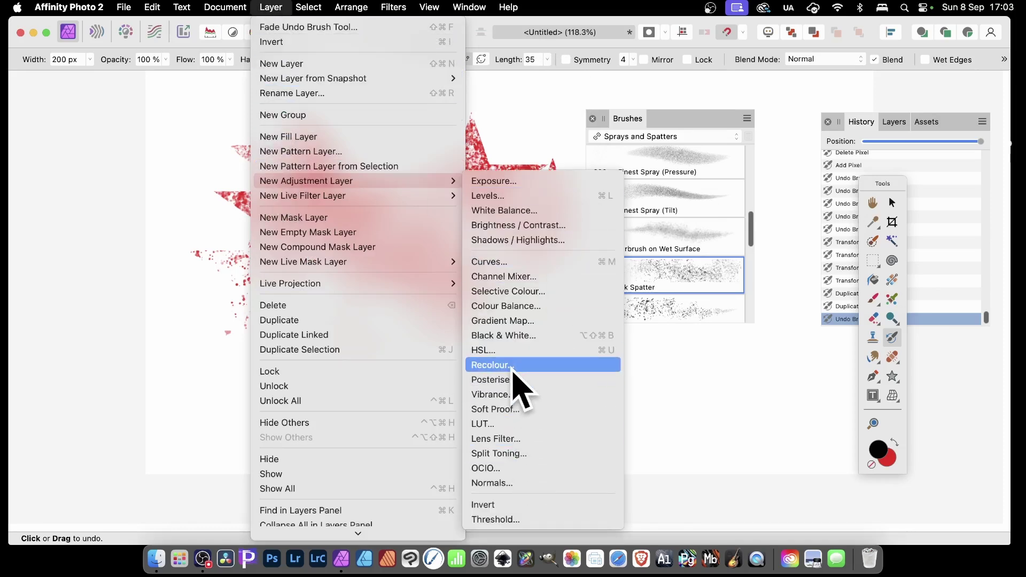
{"action": "mouse_move", "coordinate": [524, 380]}
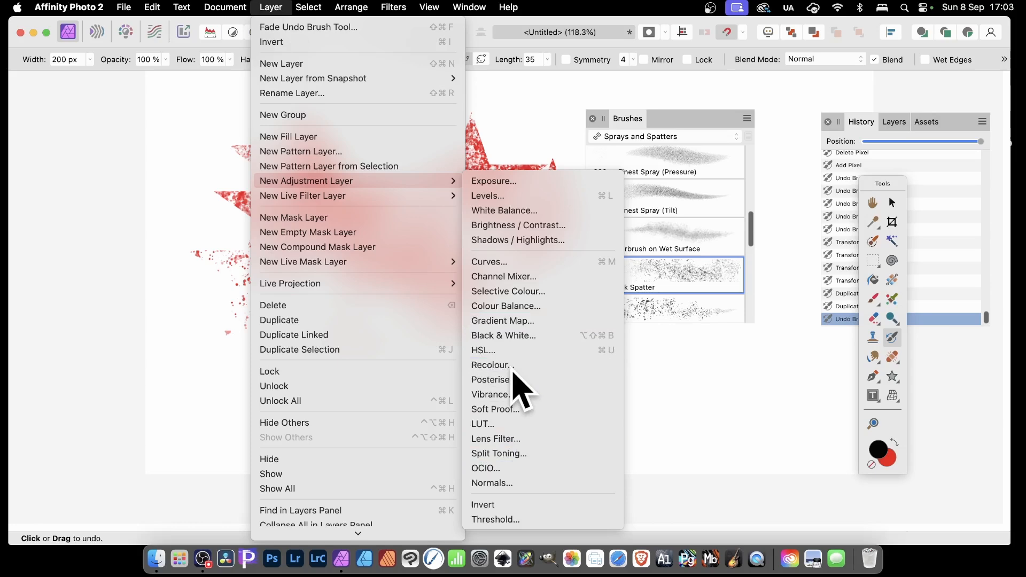
{"action": "left_click", "coordinate": [490, 364]}
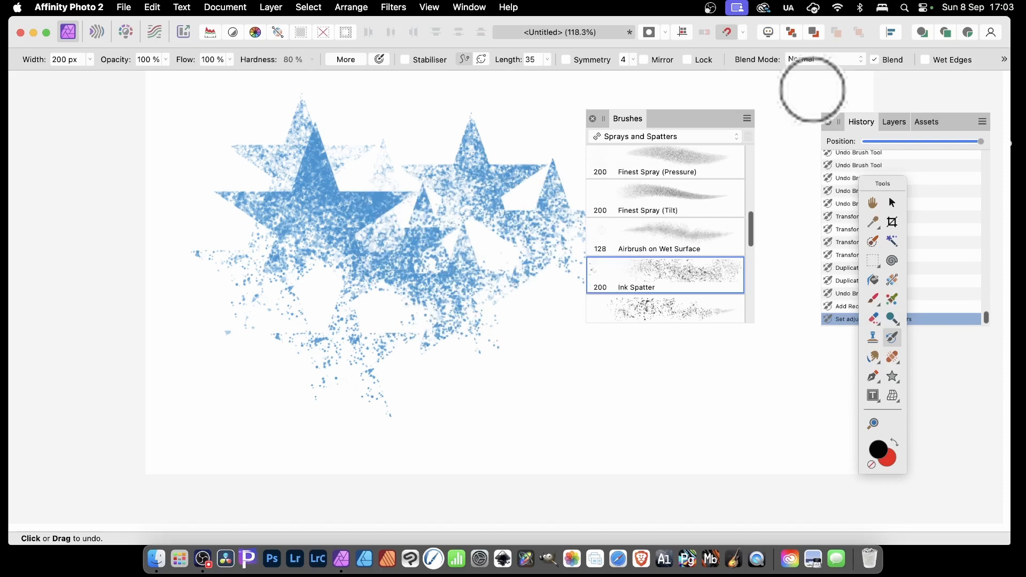
{"action": "mouse_move", "coordinate": [795, 135]}
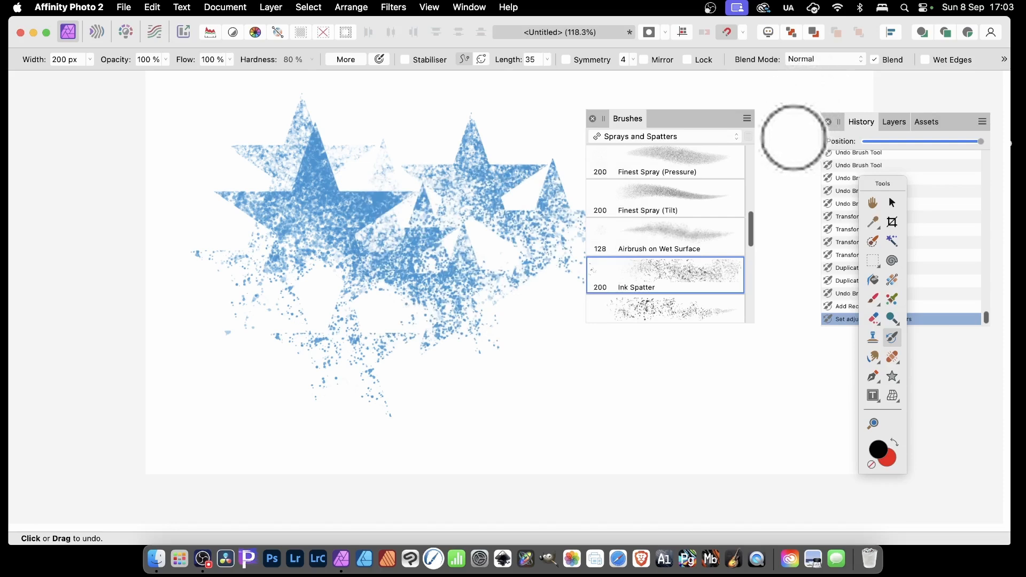
{"action": "left_click", "coordinate": [893, 122]}
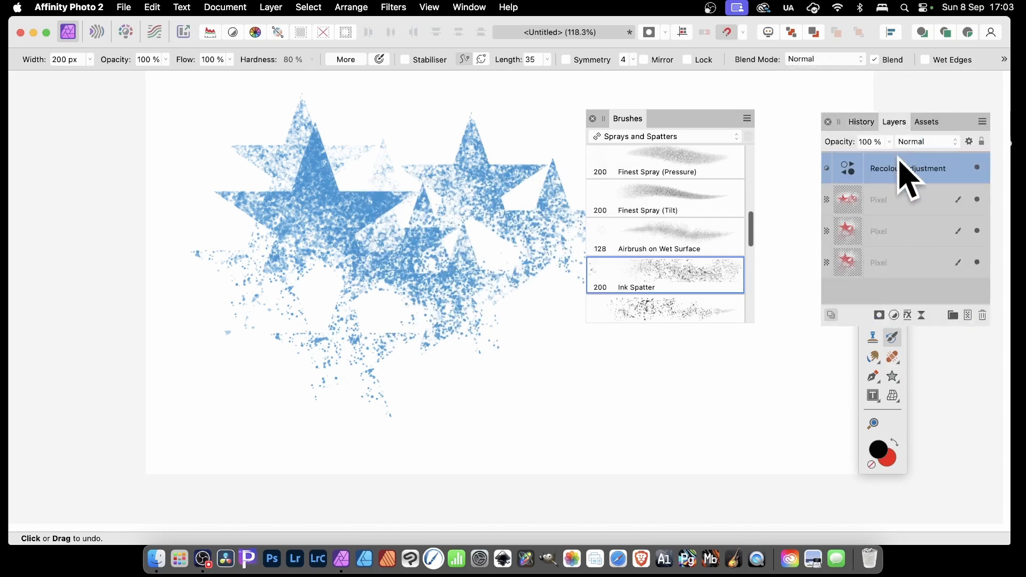
{"action": "mouse_move", "coordinate": [902, 193]}
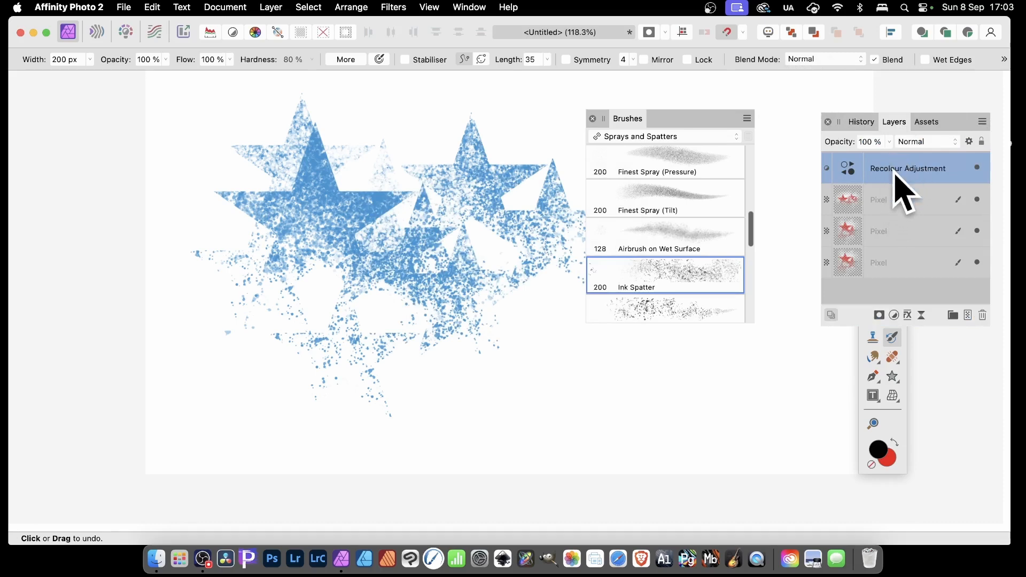
{"action": "mouse_move", "coordinate": [874, 222]}
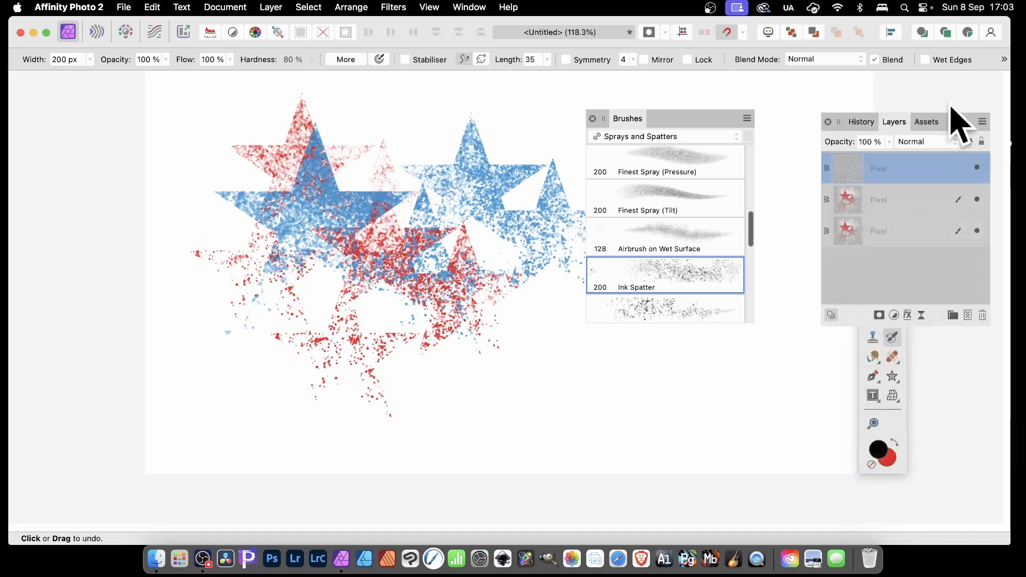
{"action": "mouse_move", "coordinate": [785, 131]}
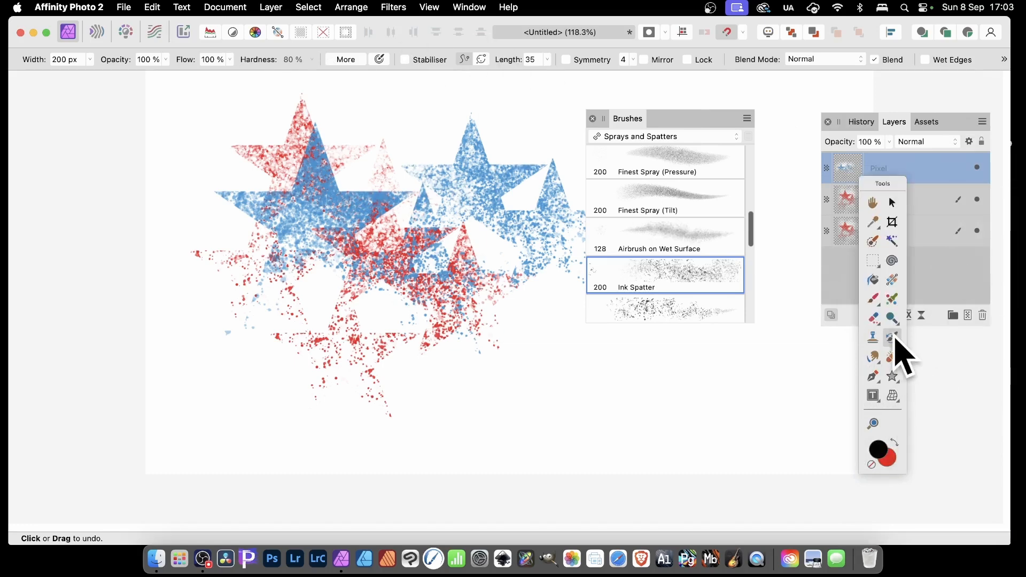
- Apply a 15.2 px Gaussian Blur to the blue star pixel layer
{"action": "left_click", "coordinate": [891, 202]}
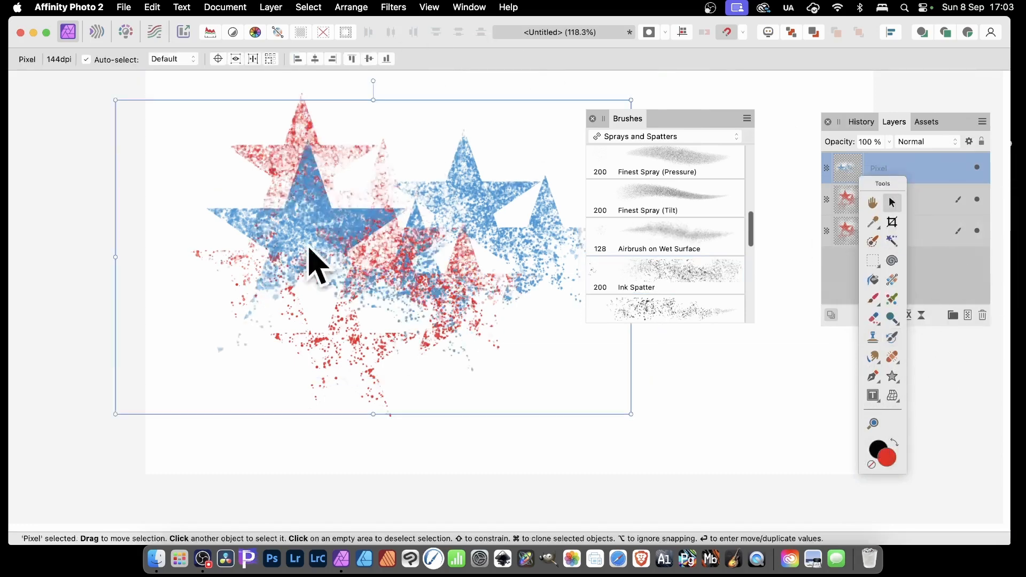
{"action": "left_click", "coordinate": [393, 7]}
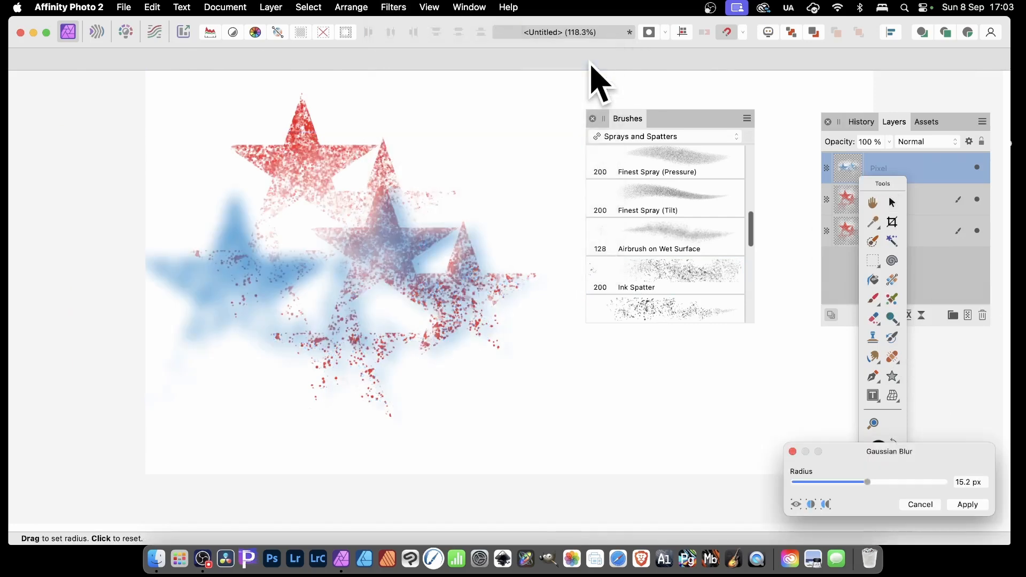
{"action": "left_click", "coordinate": [968, 505]}
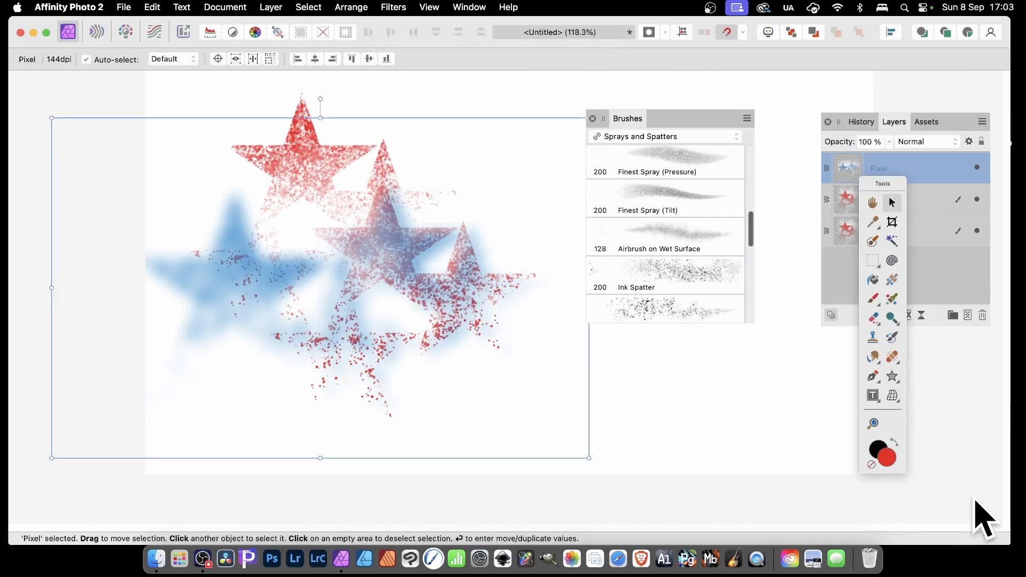
{"action": "mouse_move", "coordinate": [905, 403]}
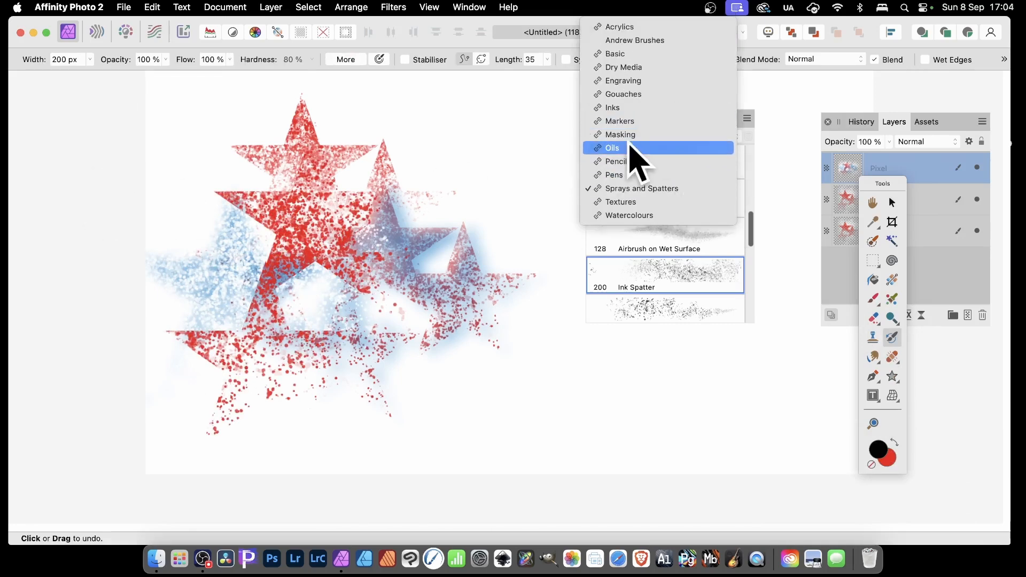
- Choose the Analog Ink Brush from the Inks category
{"action": "left_click", "coordinate": [612, 108]}
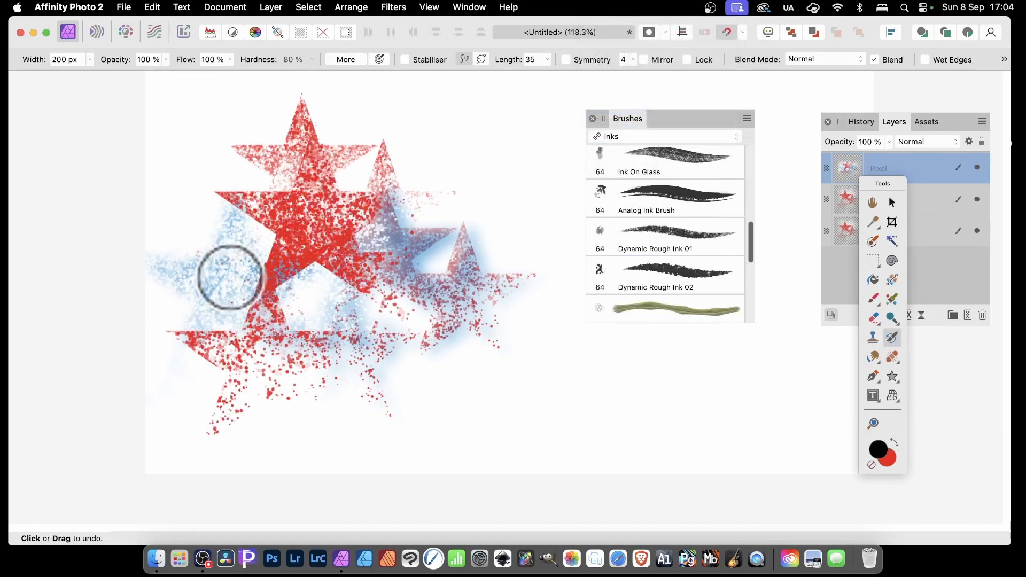
{"action": "left_click", "coordinate": [677, 198]}
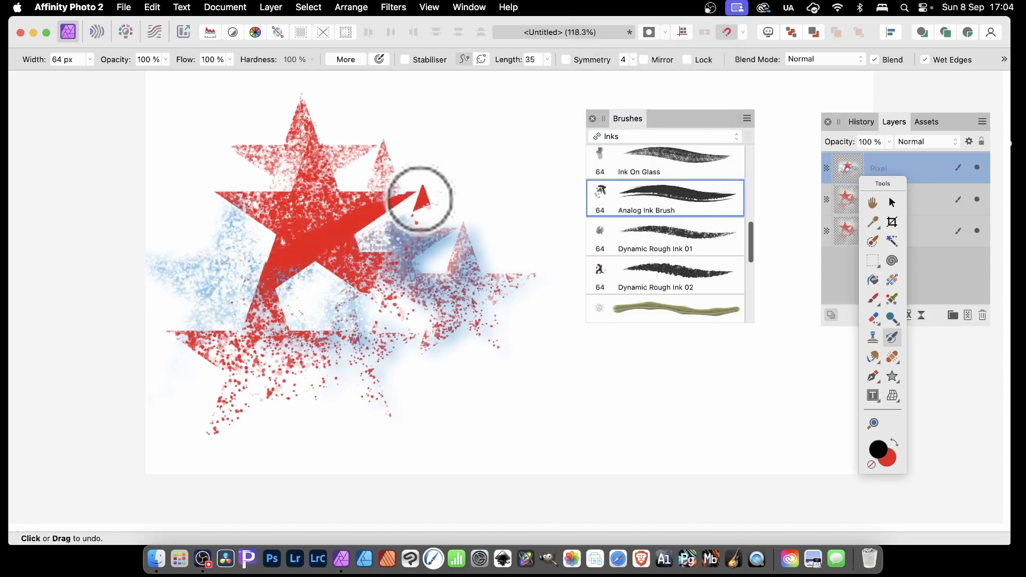